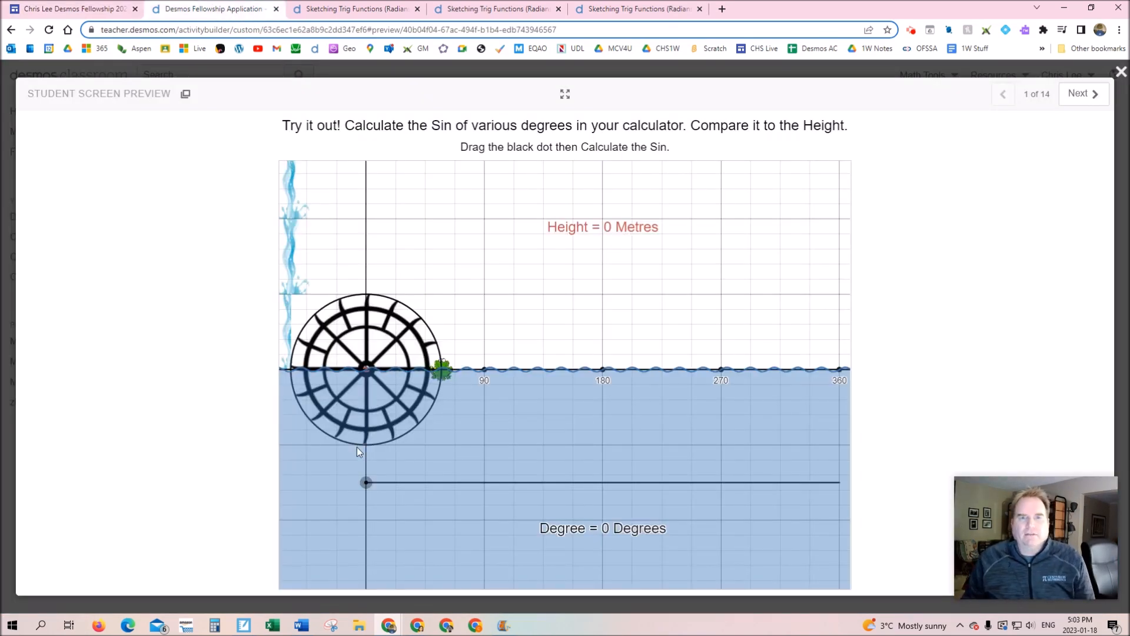
{"action": "mouse_move", "coordinate": [365, 482]}
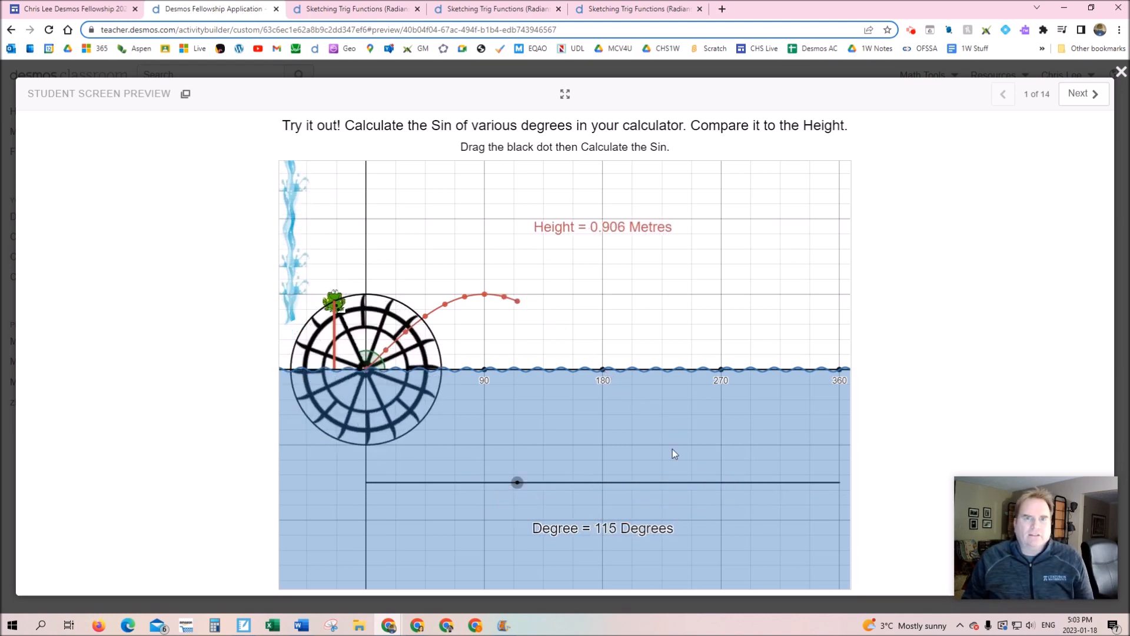
Page through the amplitude, wheel speed and wheel height screens to the vertical stretch question.
{"action": "left_click", "coordinate": [1079, 93]}
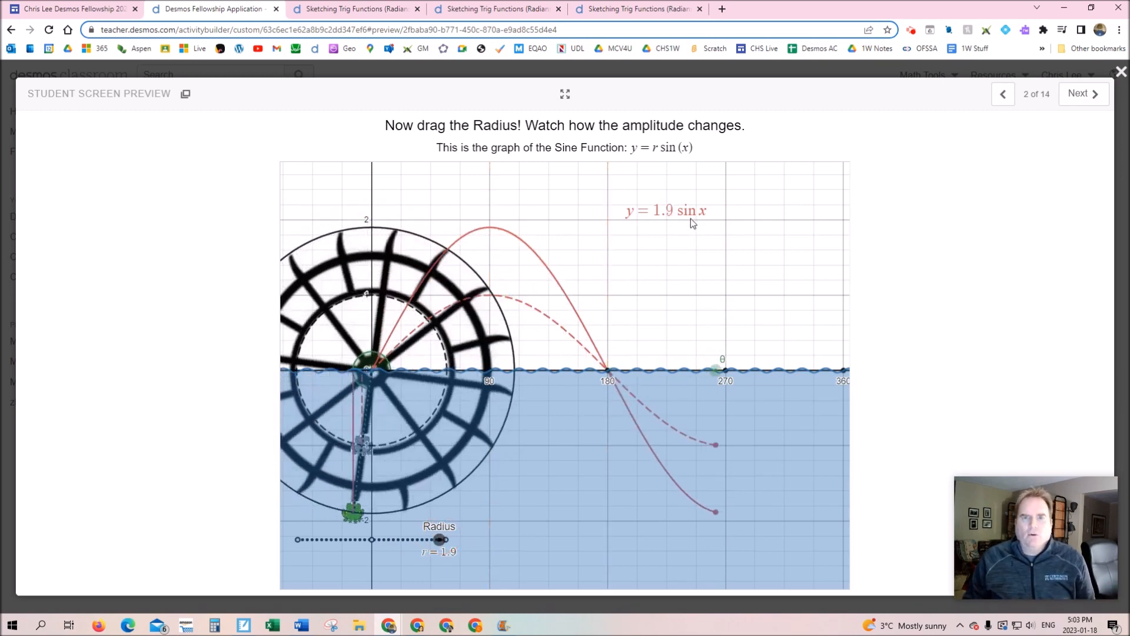
{"action": "left_click", "coordinate": [1080, 93]}
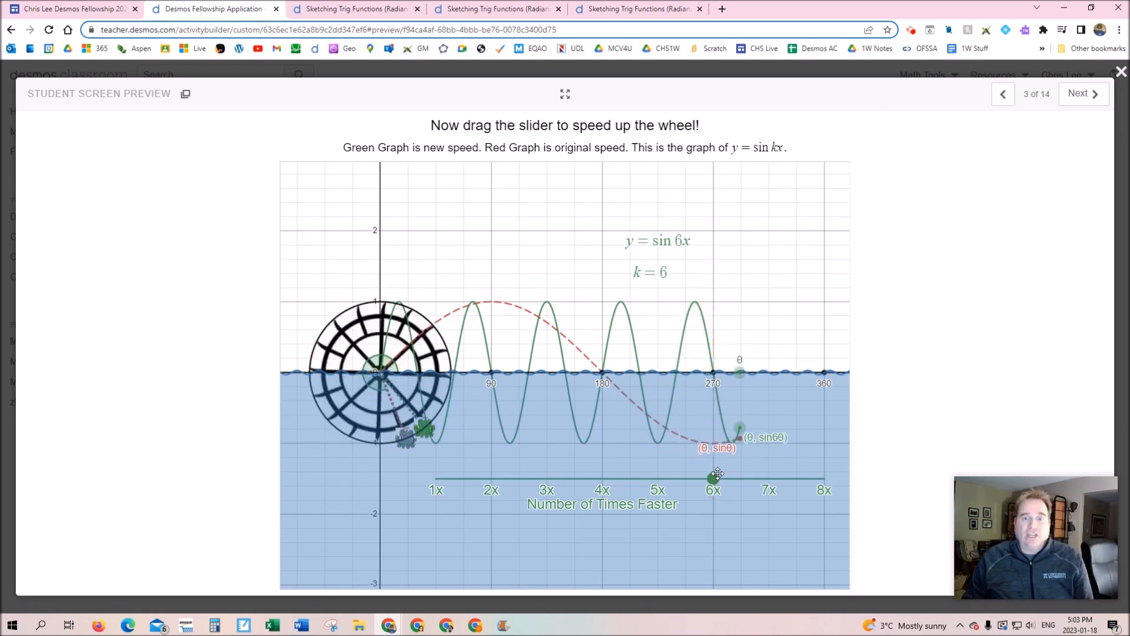
{"action": "left_click", "coordinate": [1082, 93]}
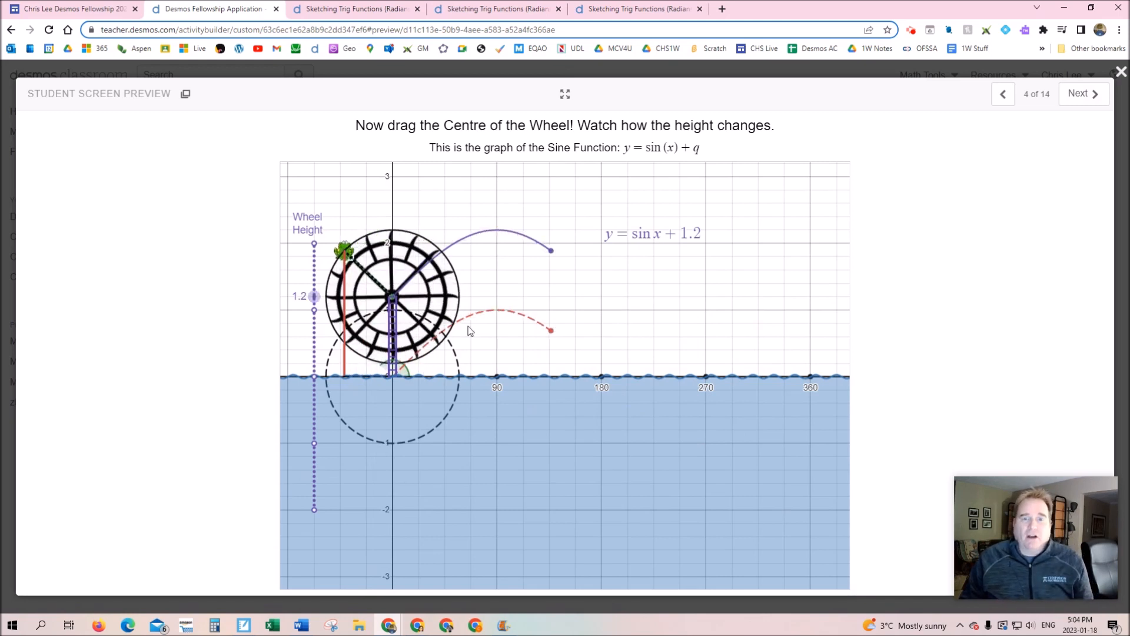
{"action": "left_click", "coordinate": [1078, 94]}
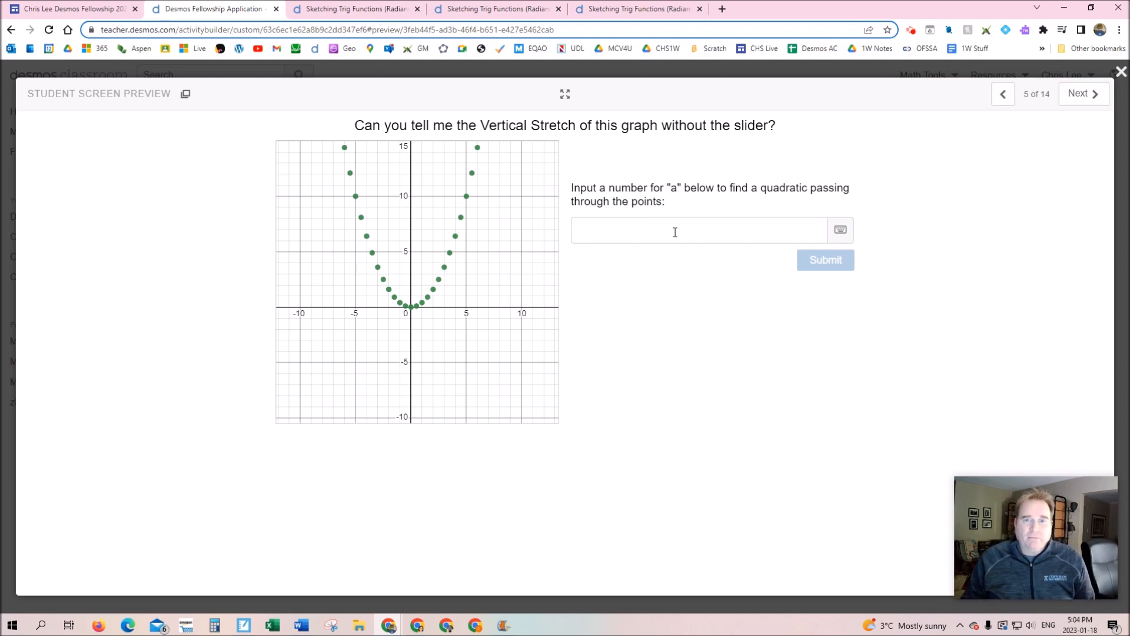
Try 5, then .4, then −99 as the value of a on the vertical stretch question.
{"action": "type", "text": "5"}
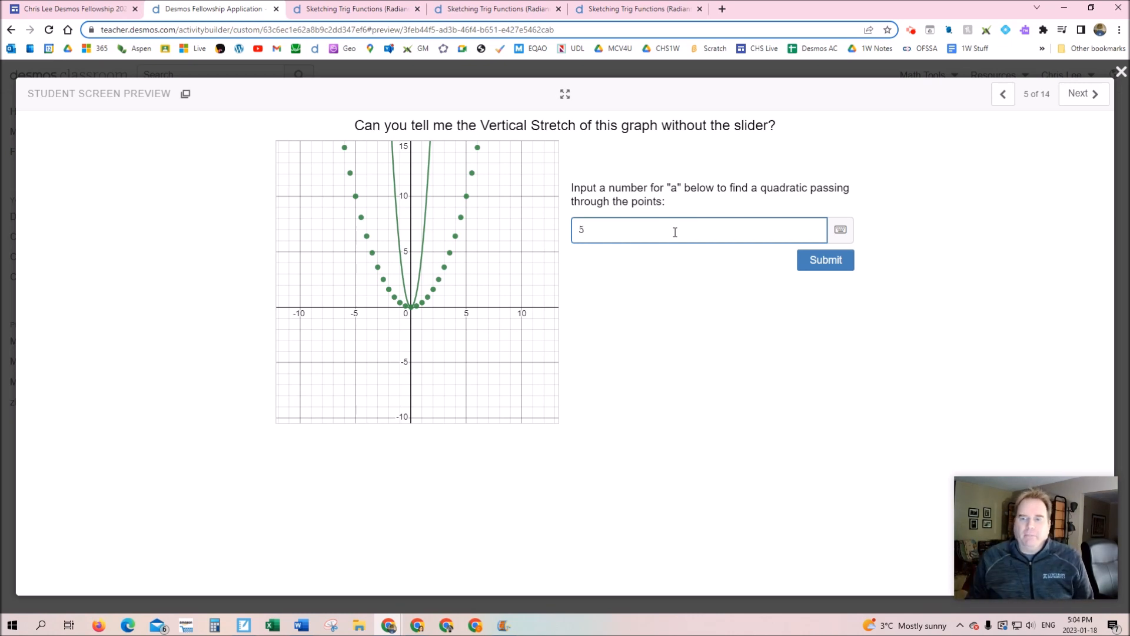
{"action": "key", "text": "backspace"}
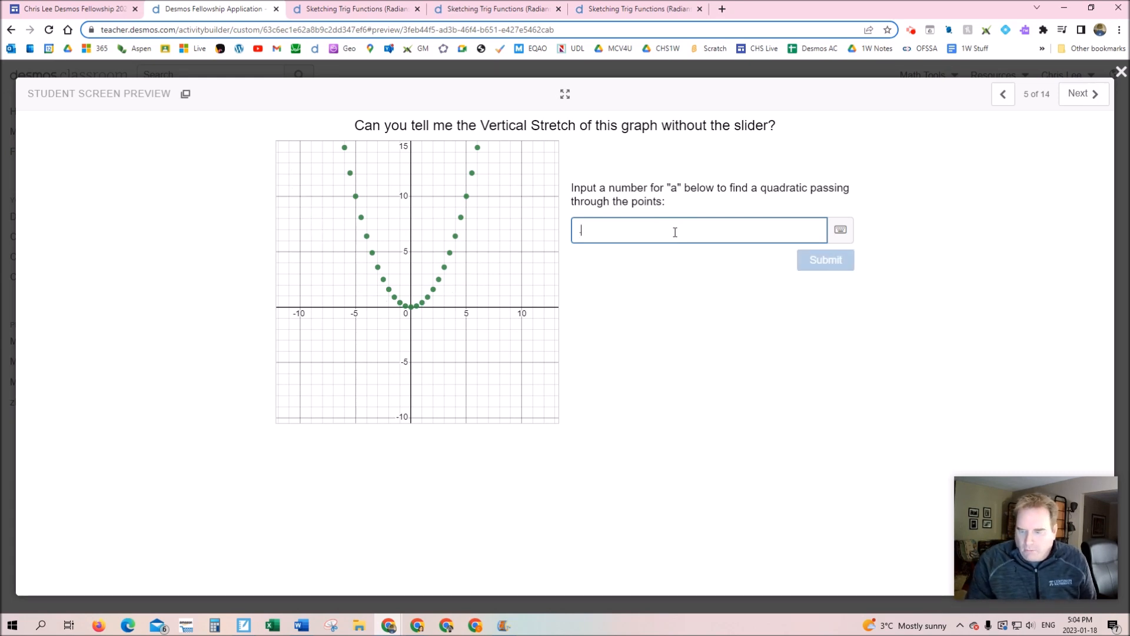
{"action": "type", "text": ".4"}
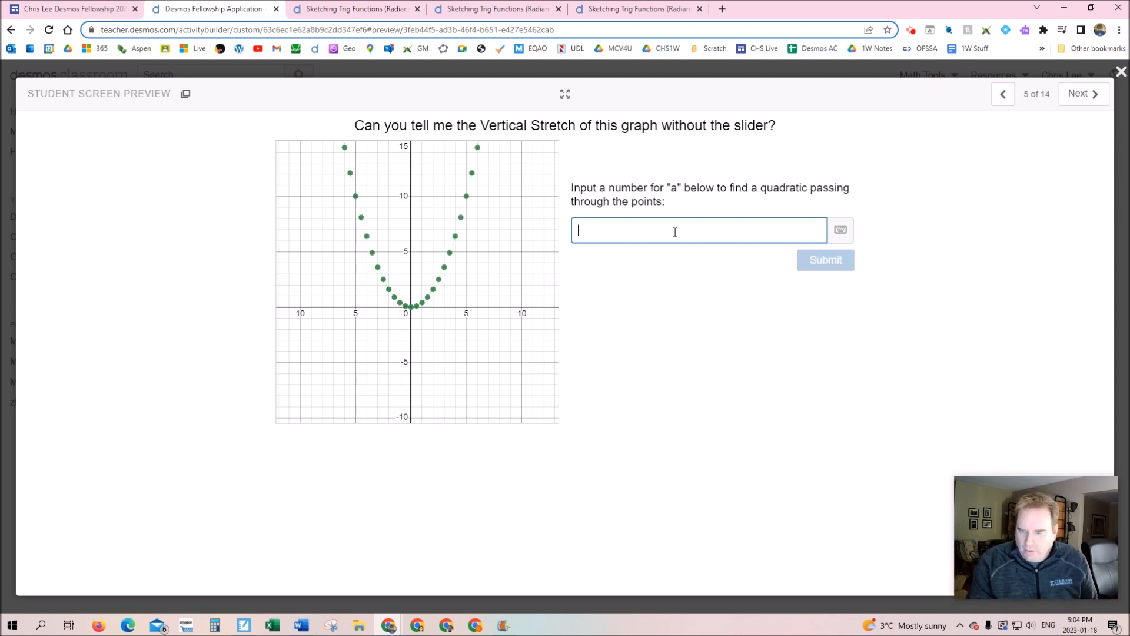
{"action": "type", "text": "-99"}
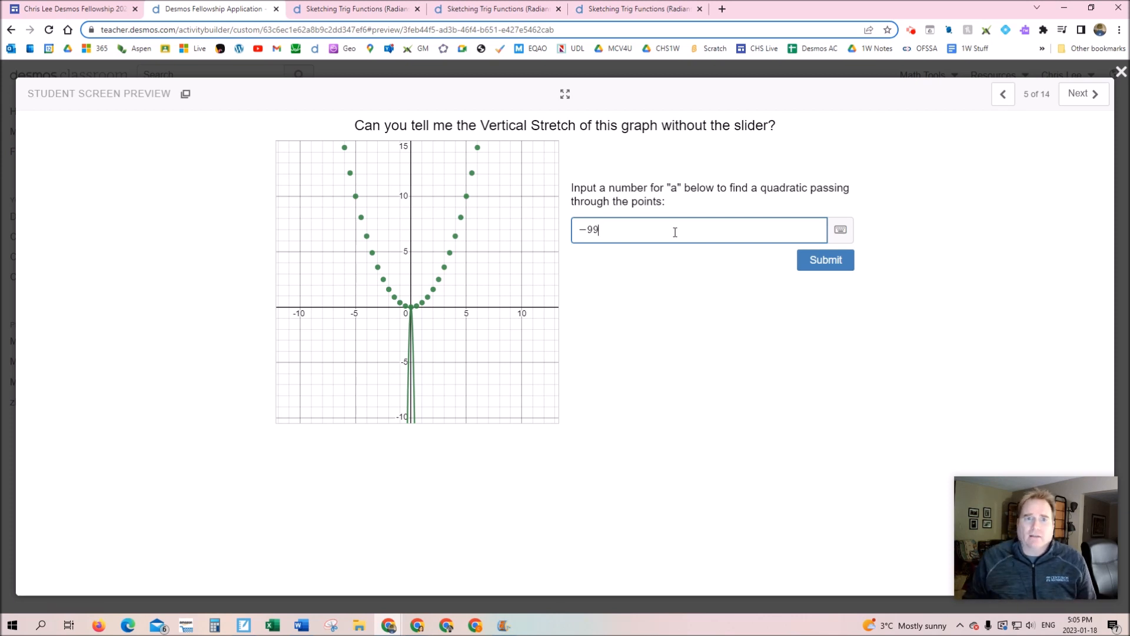
On the first parallel-to-perpendicular screen, set slope m to −0.6 so the lines cross.
{"action": "left_click", "coordinate": [1078, 94]}
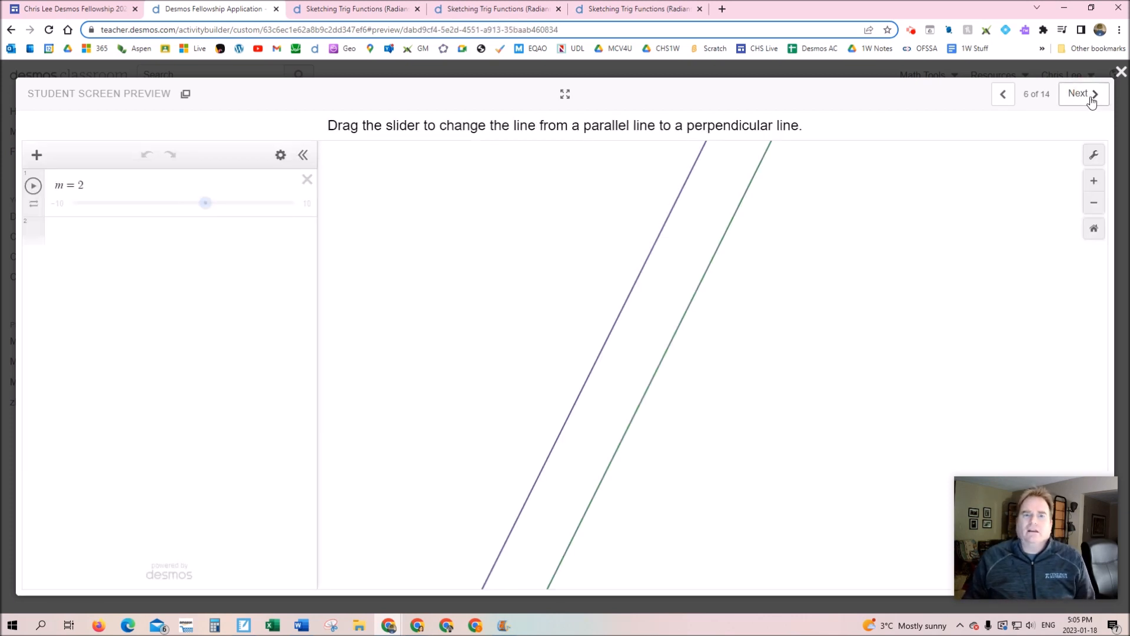
{"action": "left_click_drag", "start_coordinate": [205, 203], "coordinate": [200, 204]}
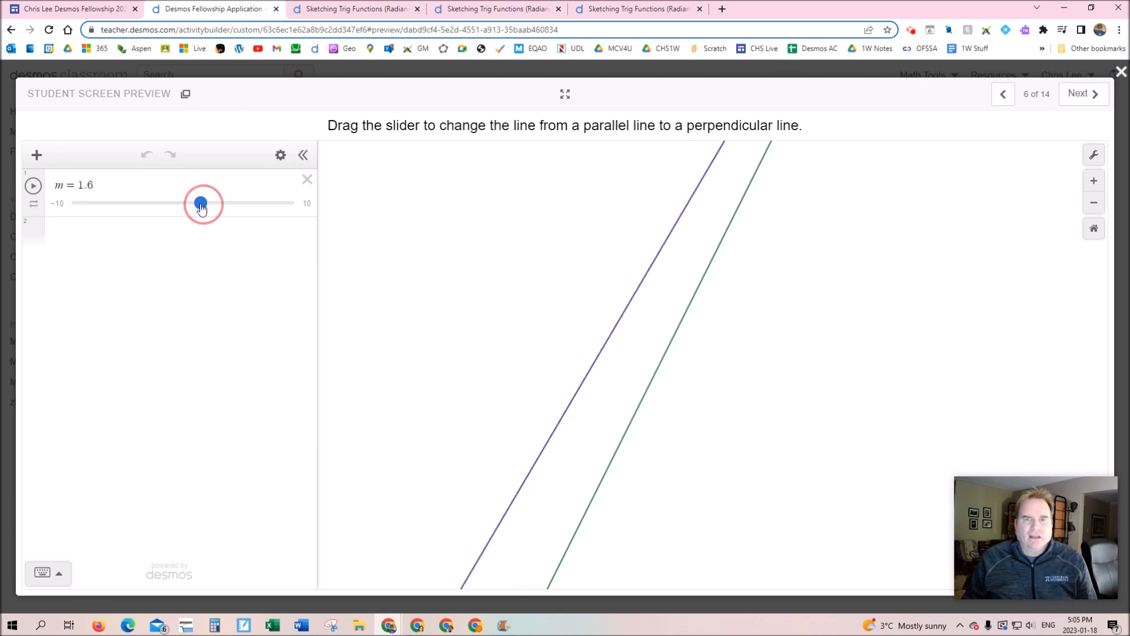
{"action": "left_click_drag", "start_coordinate": [202, 203], "coordinate": [178, 203]}
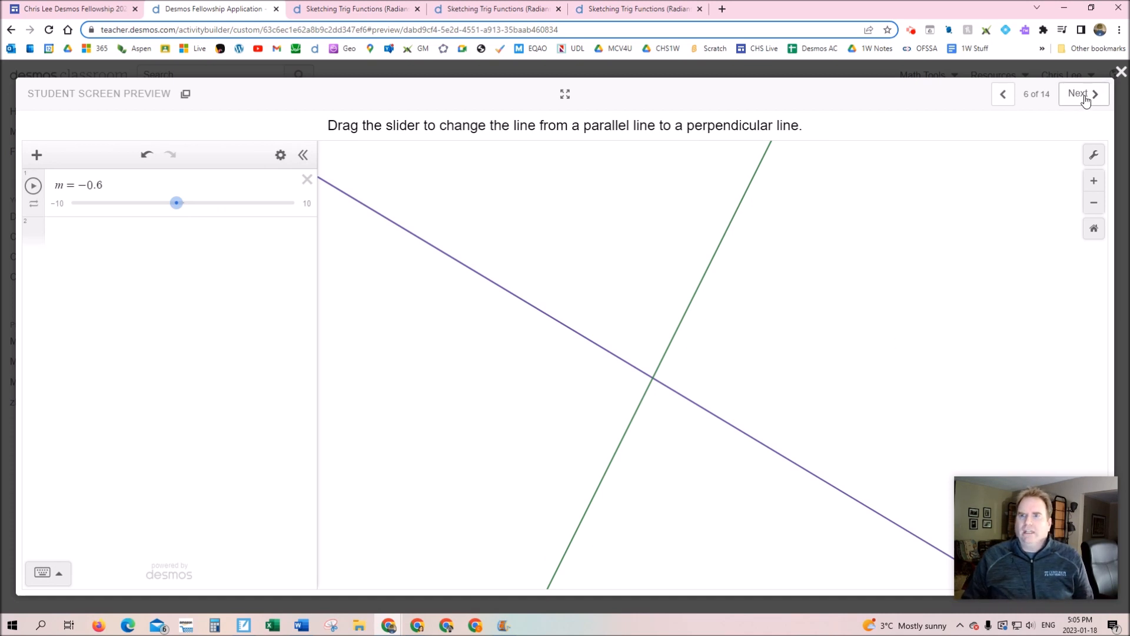
Pass the What do you need? prompt, then set m to −0.5 on the labelled slope screen.
{"action": "left_click", "coordinate": [1081, 93]}
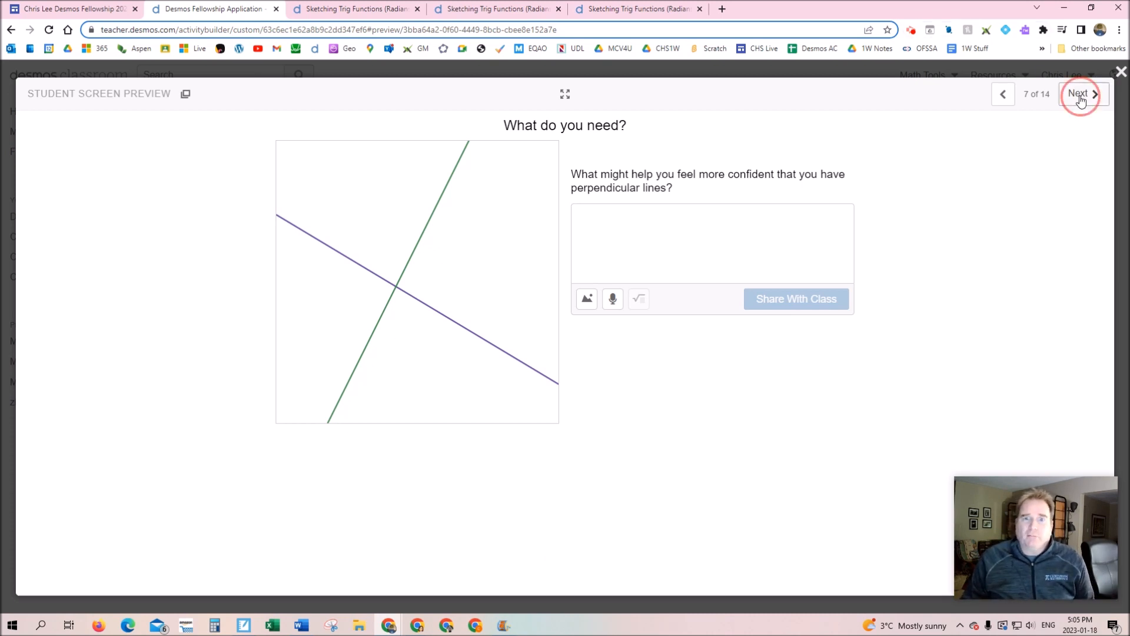
{"action": "left_click", "coordinate": [1079, 93]}
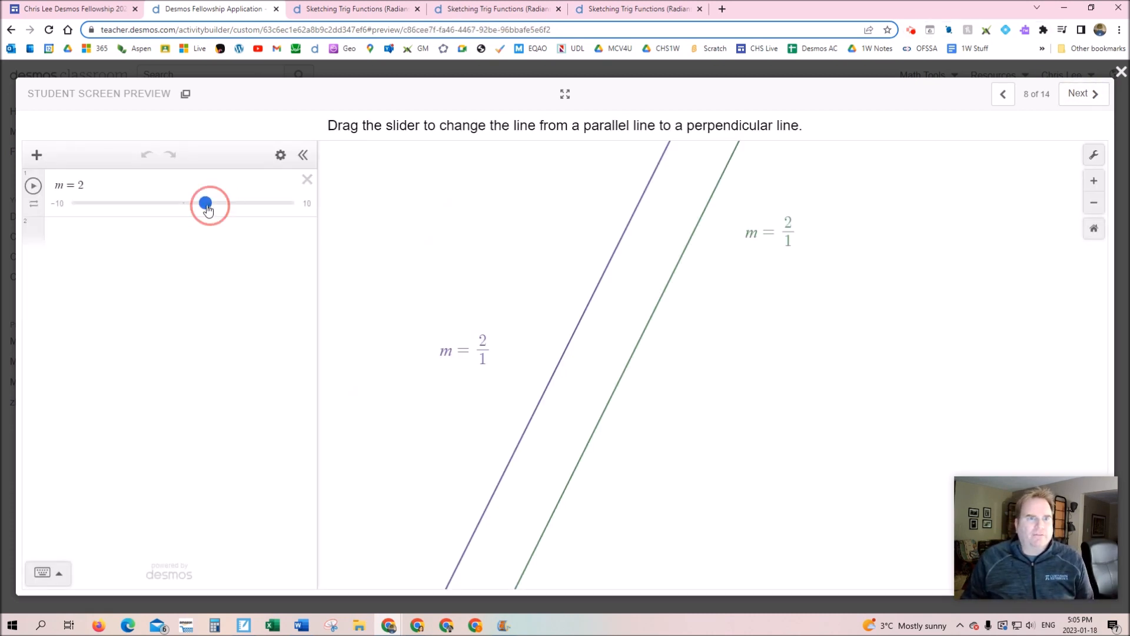
{"action": "left_click_drag", "start_coordinate": [209, 203], "coordinate": [177, 203]}
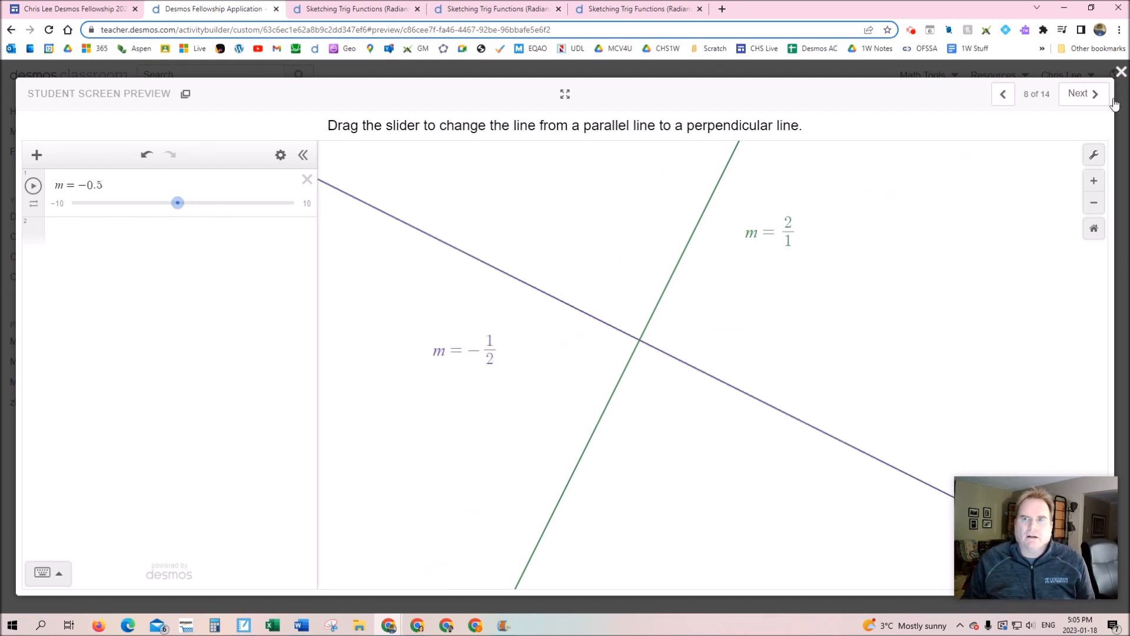
{"action": "left_click", "coordinate": [1082, 94]}
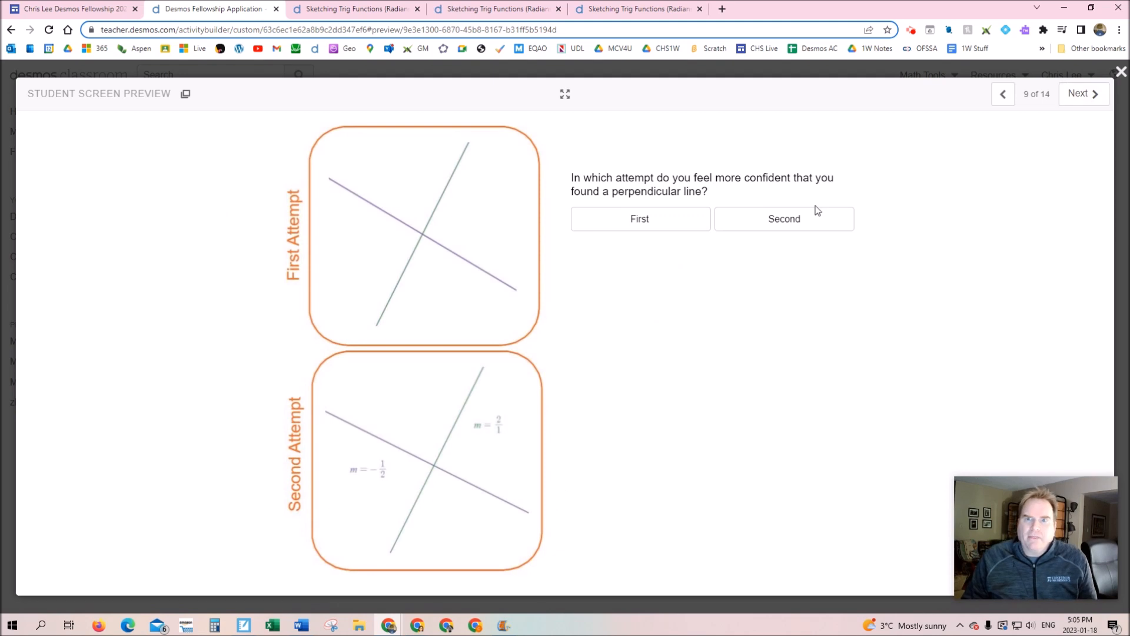
Choose Second as the more confident attempt and move on to screen 10.
{"action": "left_click", "coordinate": [783, 219]}
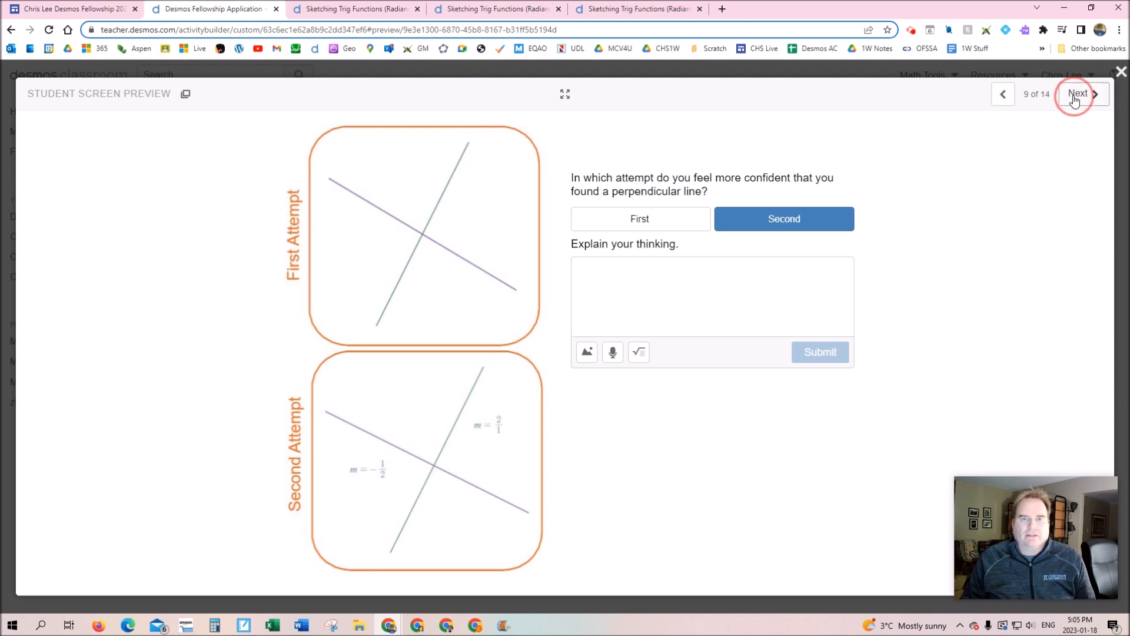
{"action": "left_click", "coordinate": [1079, 93]}
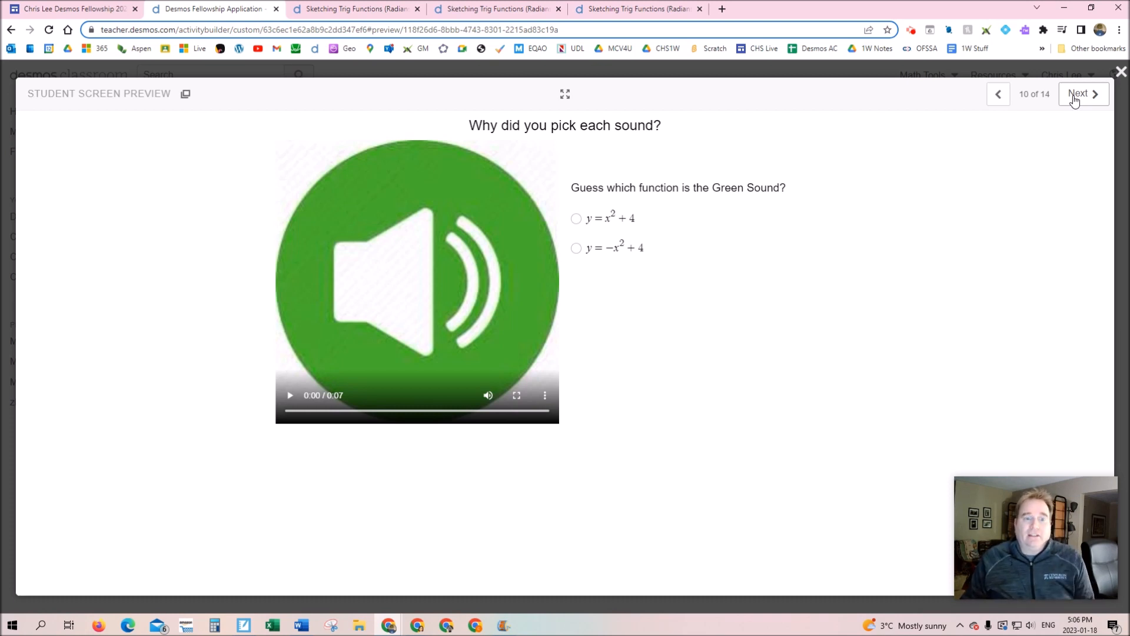
Play the green sound, answer y = −x² + 4, and continue to screen 11.
{"action": "left_click", "coordinate": [290, 395]}
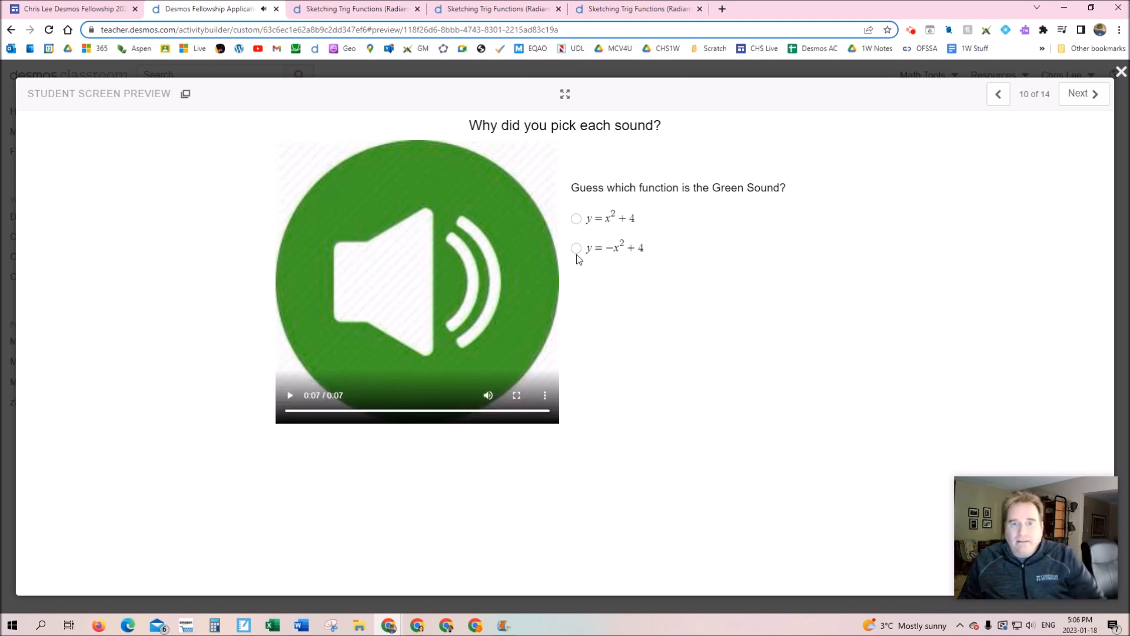
{"action": "left_click", "coordinate": [576, 247]}
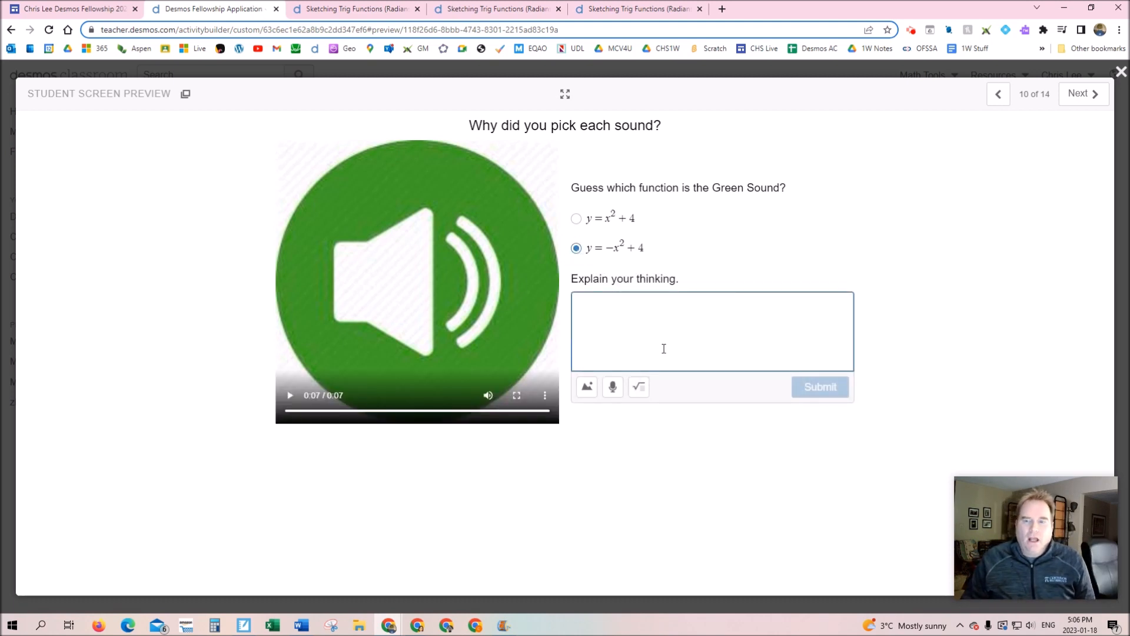
{"action": "left_click", "coordinate": [711, 331]}
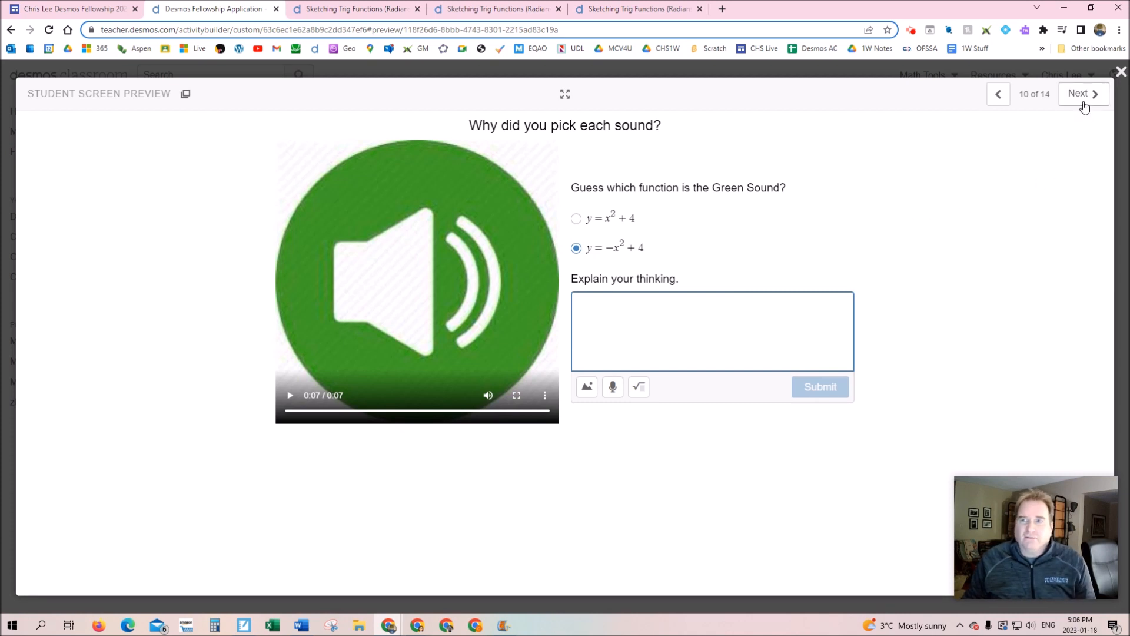
{"action": "left_click", "coordinate": [1079, 93]}
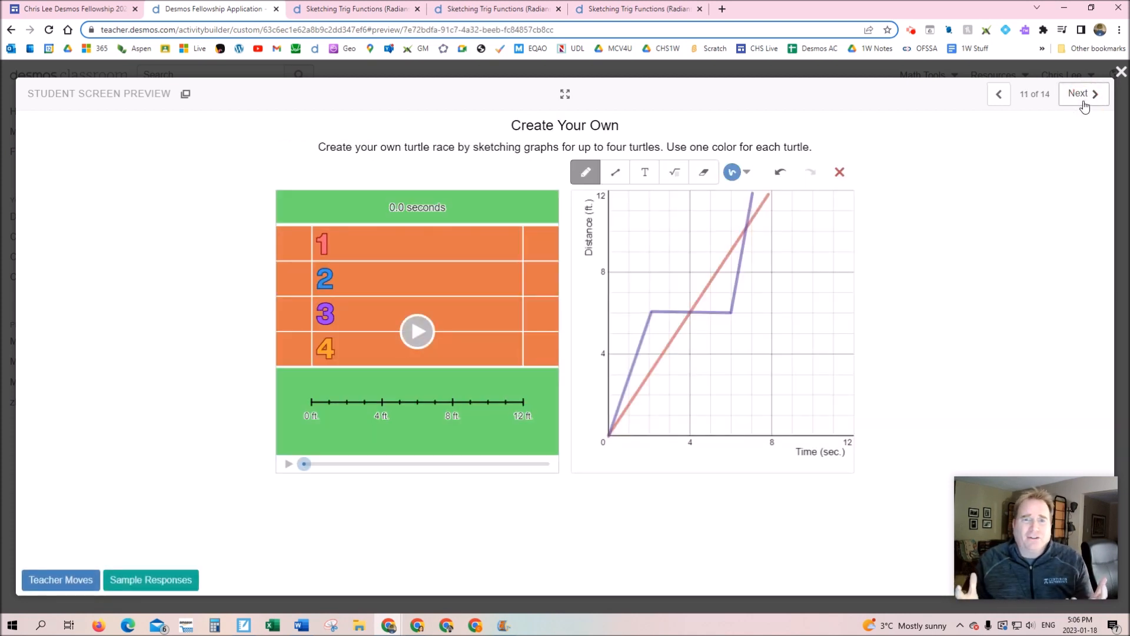
Sketch a turtle path, run and replay the race, then advance to screen 12.
{"action": "left_click", "coordinate": [417, 331]}
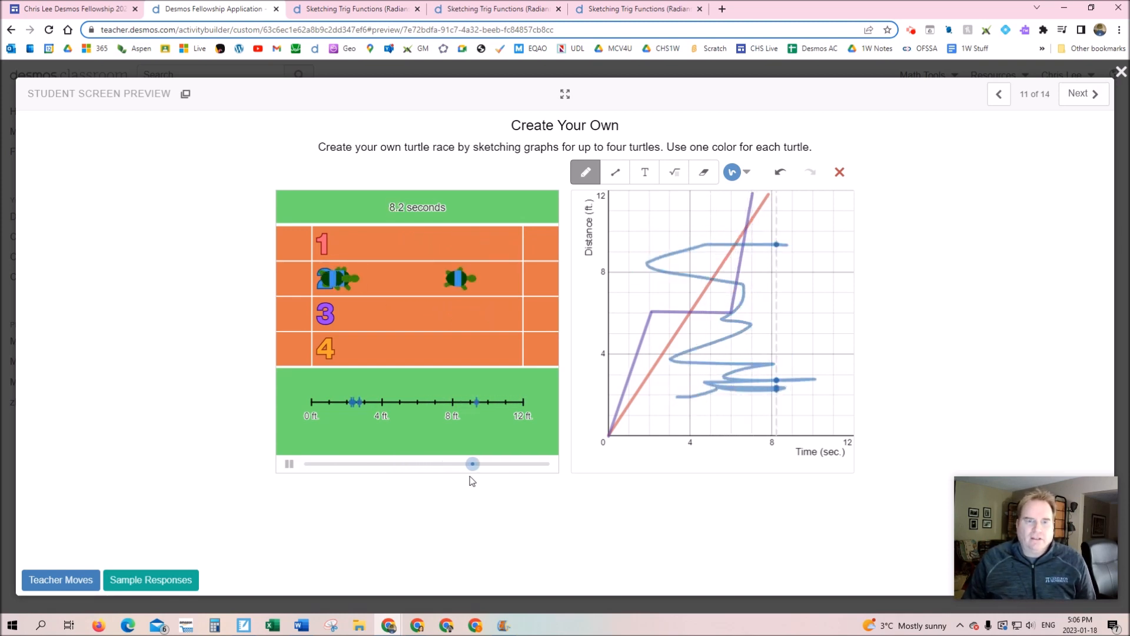
{"action": "left_click", "coordinate": [288, 465]}
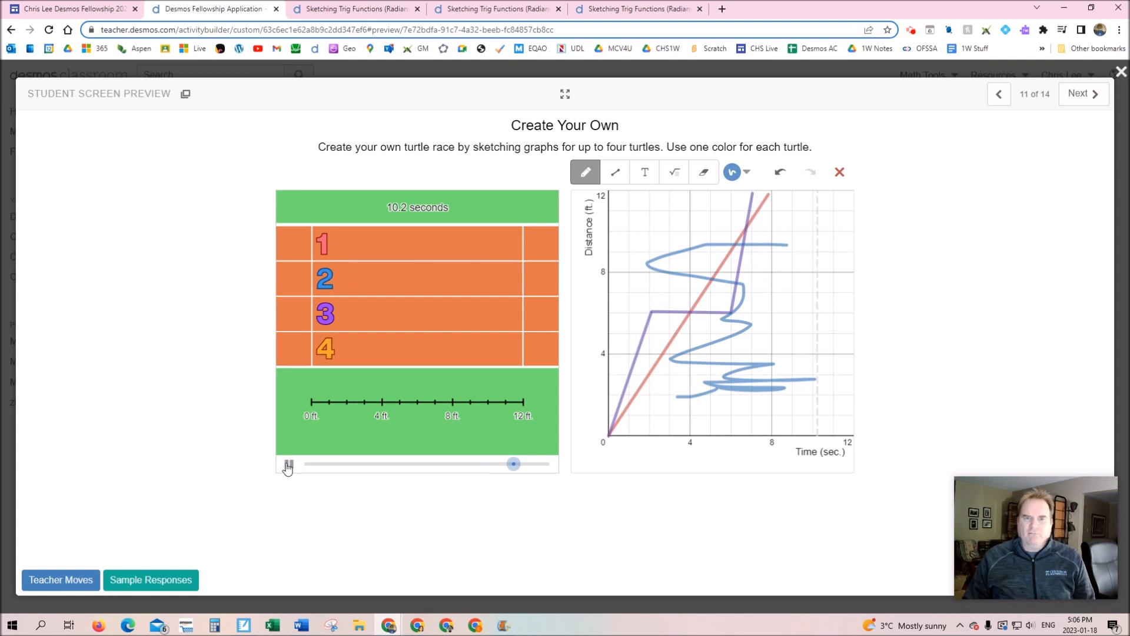
{"action": "left_click", "coordinate": [287, 463]}
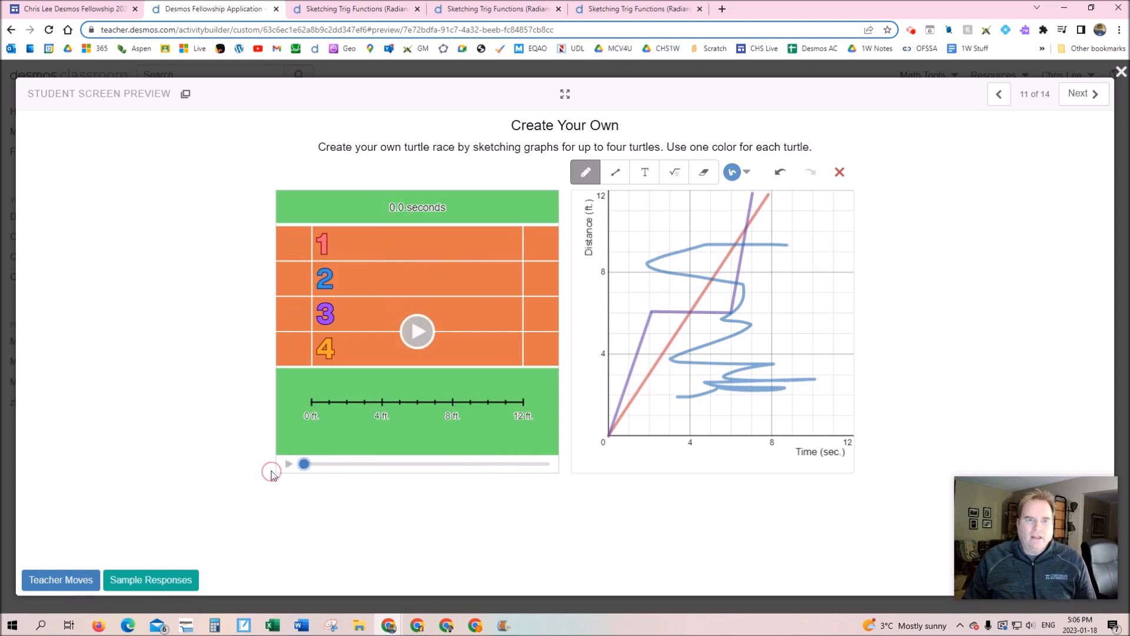
{"action": "left_click", "coordinate": [288, 463]}
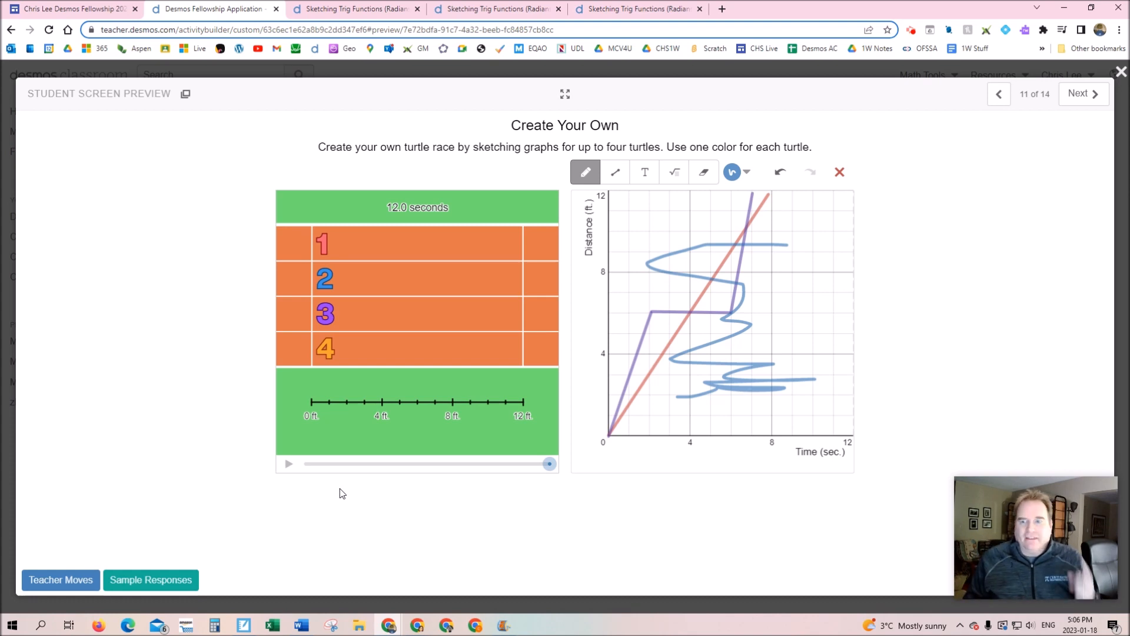
{"action": "mouse_move", "coordinate": [1057, 168]}
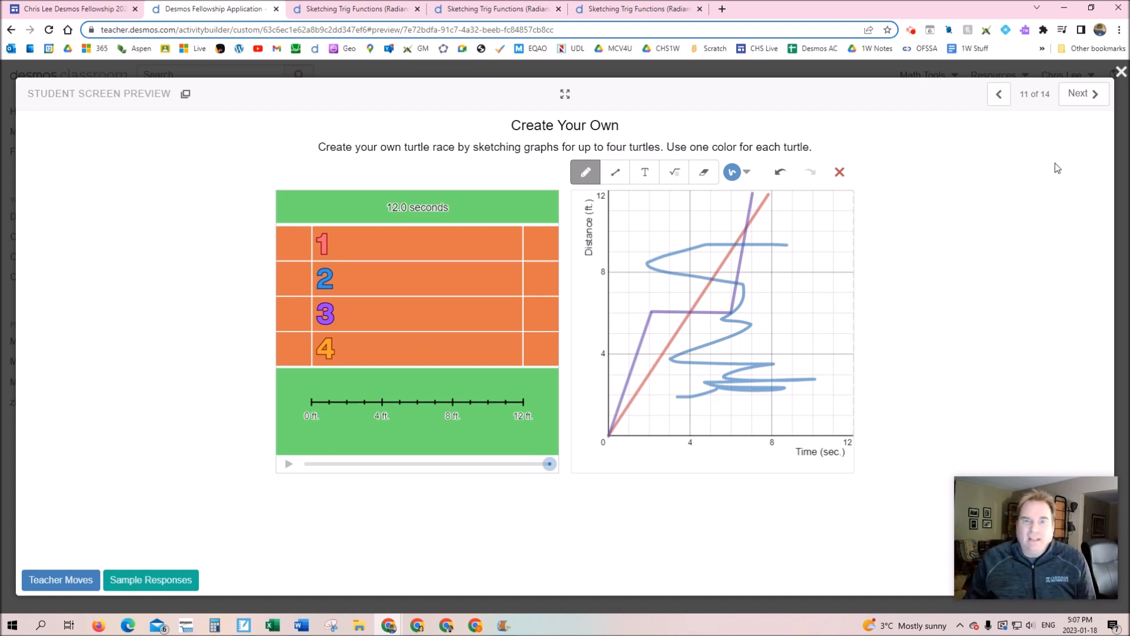
{"action": "left_click", "coordinate": [1078, 93]}
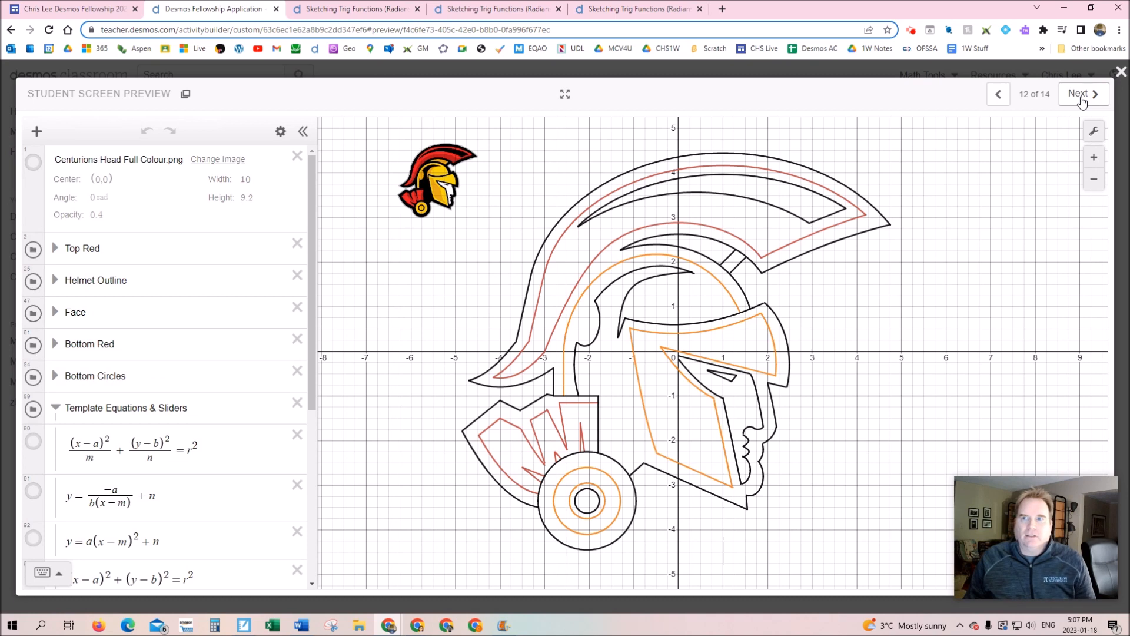
Page to the final Tell a Story screen, close the preview, and switch to Sketching Trig Functions.
{"action": "left_click", "coordinate": [1079, 94]}
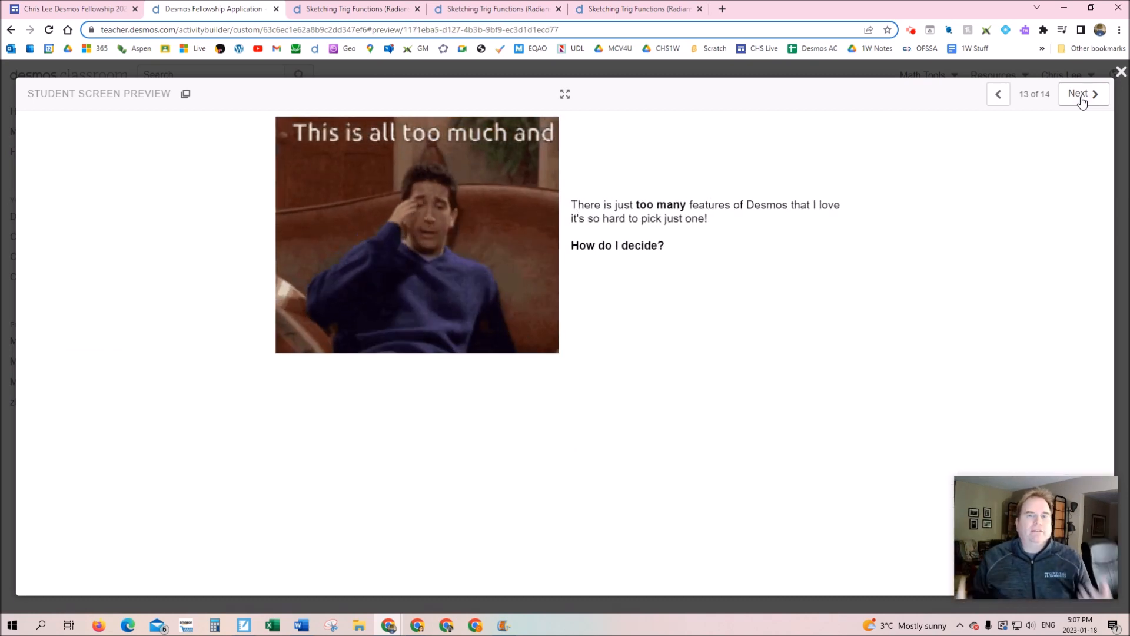
{"action": "left_click", "coordinate": [1079, 94]}
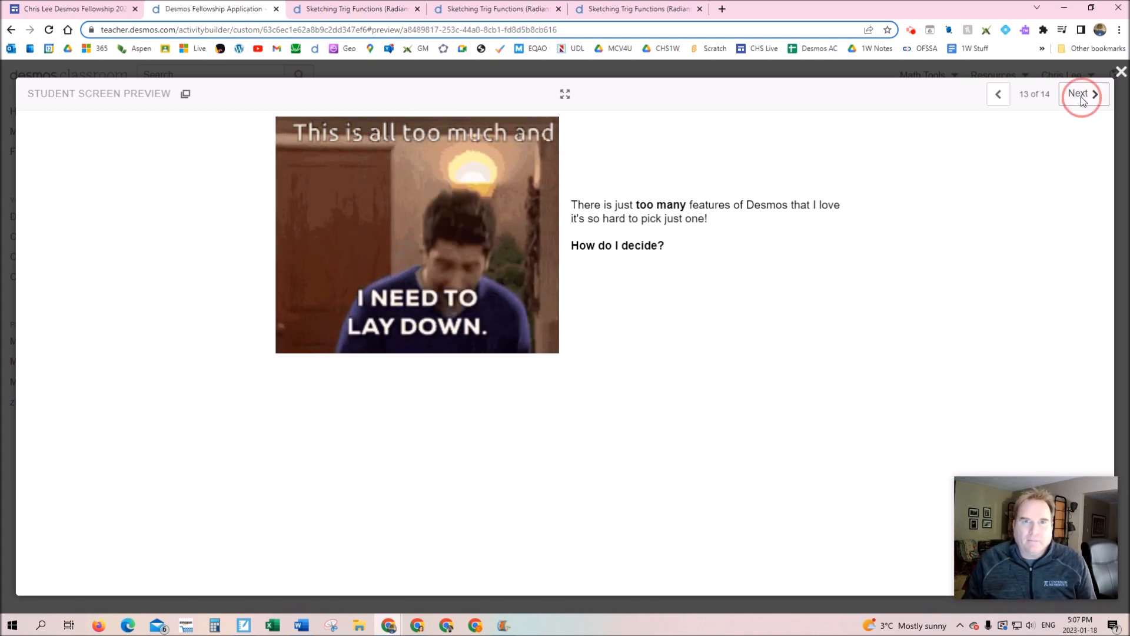
{"action": "left_click", "coordinate": [1078, 93]}
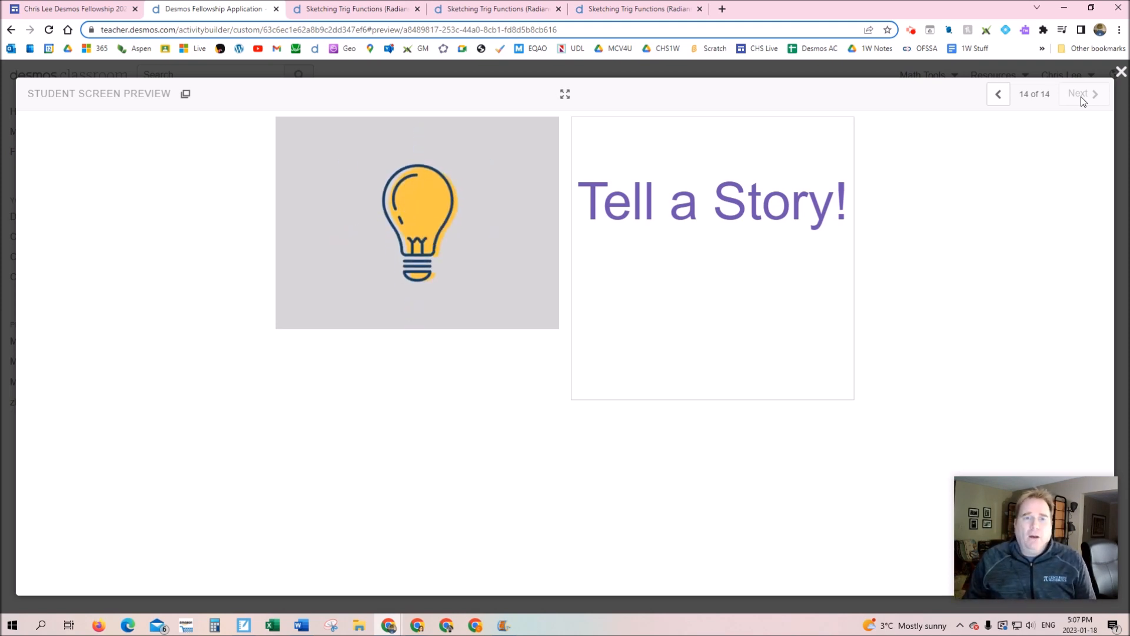
{"action": "left_click", "coordinate": [1120, 72]}
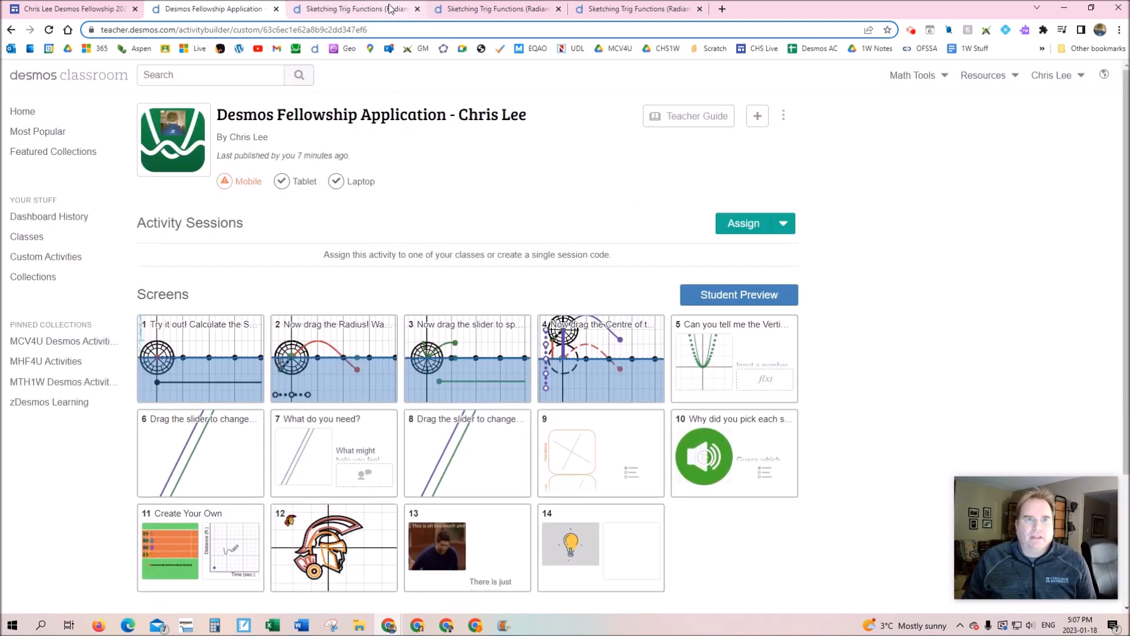
{"action": "left_click", "coordinate": [353, 9]}
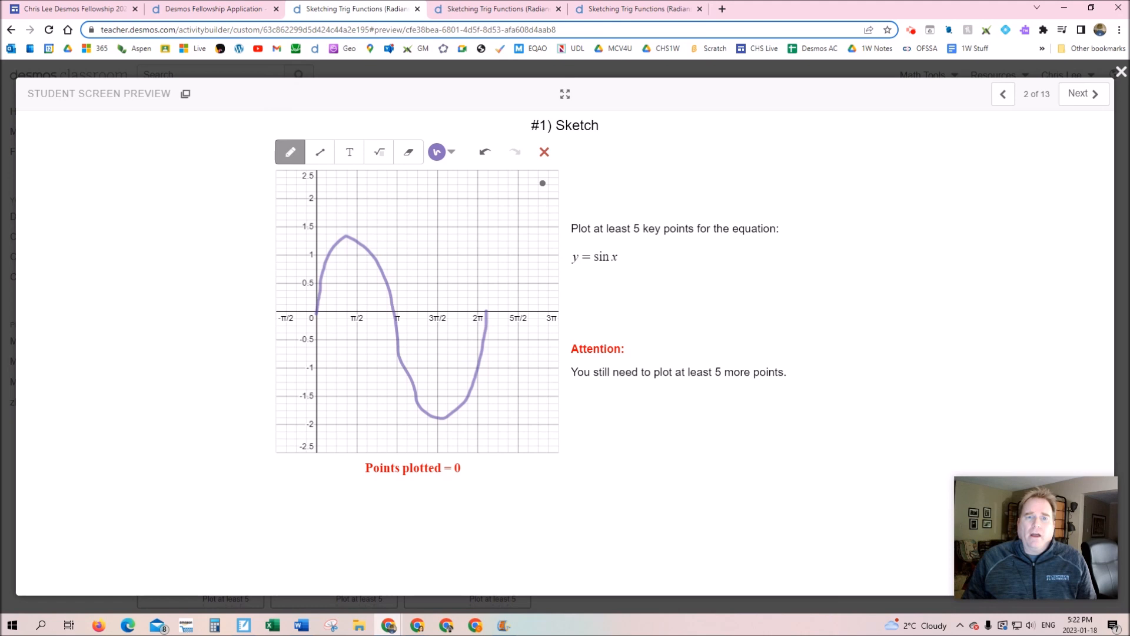
Redraw y = sin x with its zero crossings, maximum and minimum, then check the sketch.
{"action": "left_click", "coordinate": [543, 152]}
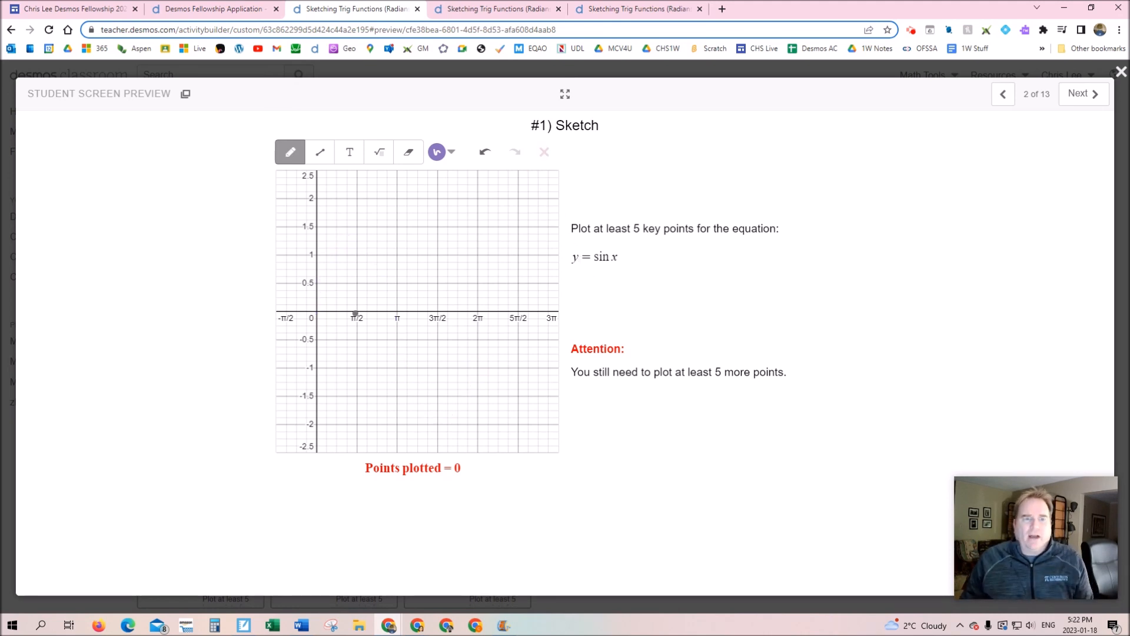
{"action": "left_click", "coordinate": [315, 312]}
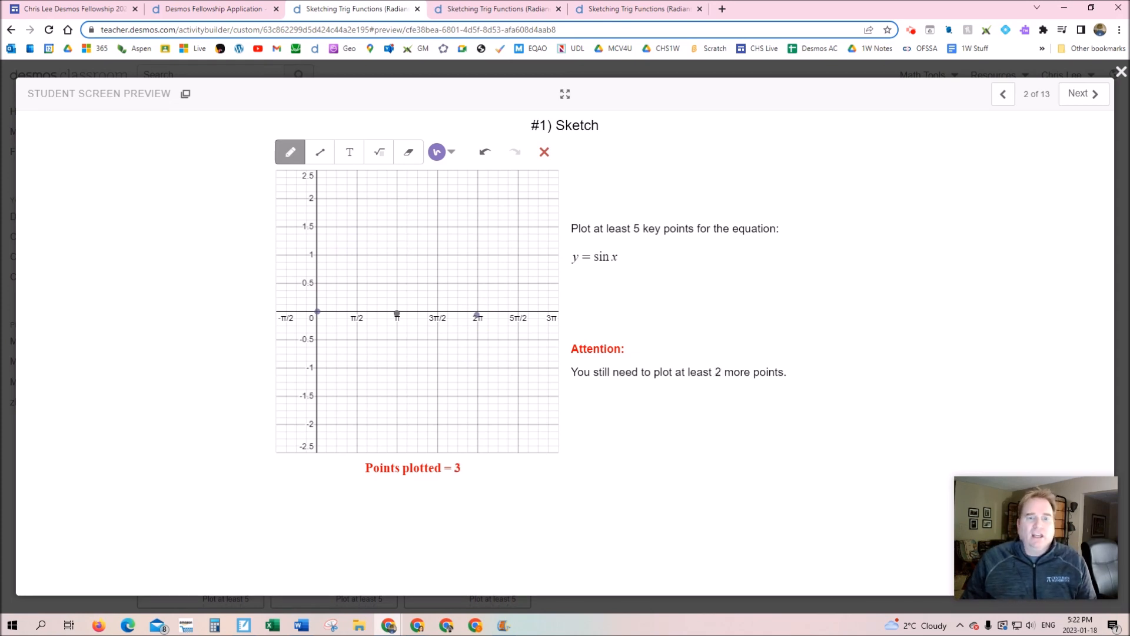
{"action": "left_click", "coordinate": [436, 372]}
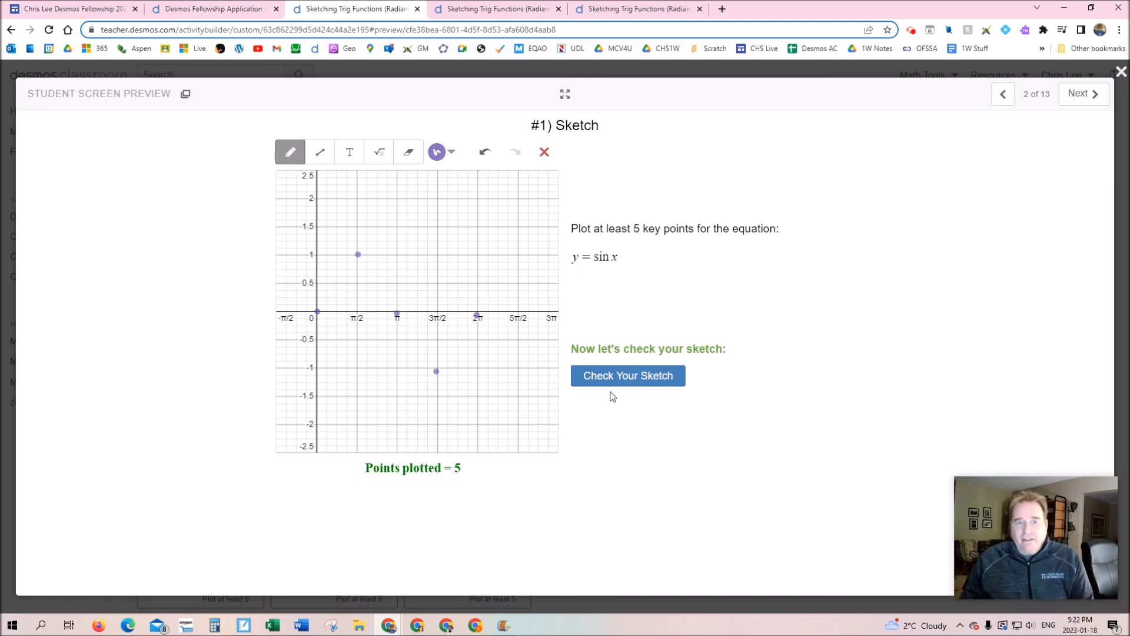
{"action": "left_click", "coordinate": [627, 375]}
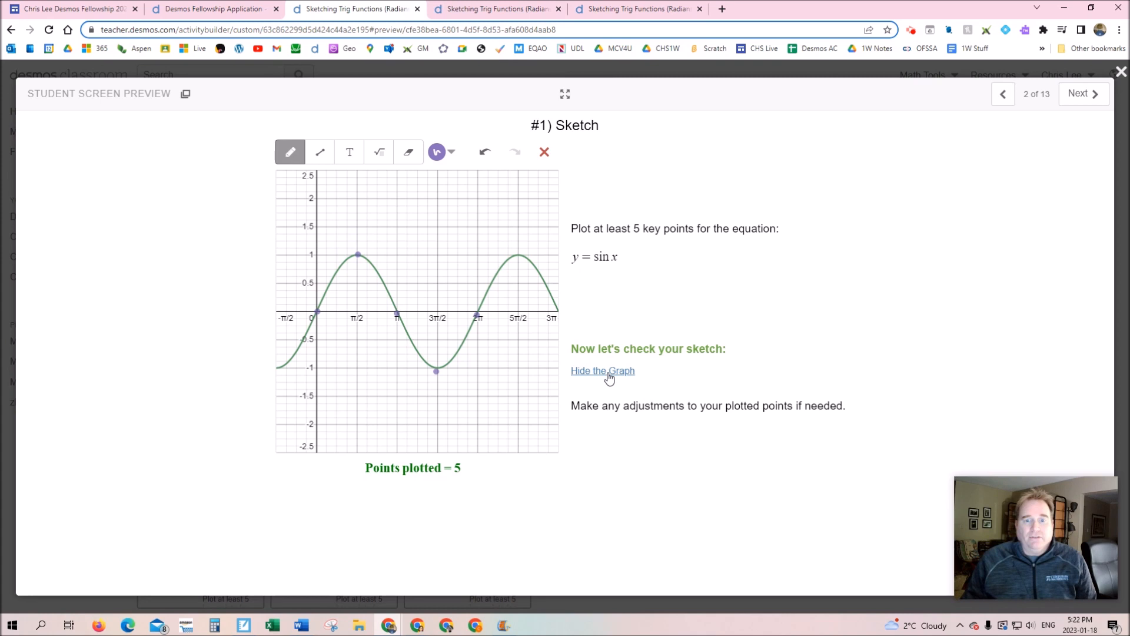
{"action": "mouse_move", "coordinate": [632, 373]}
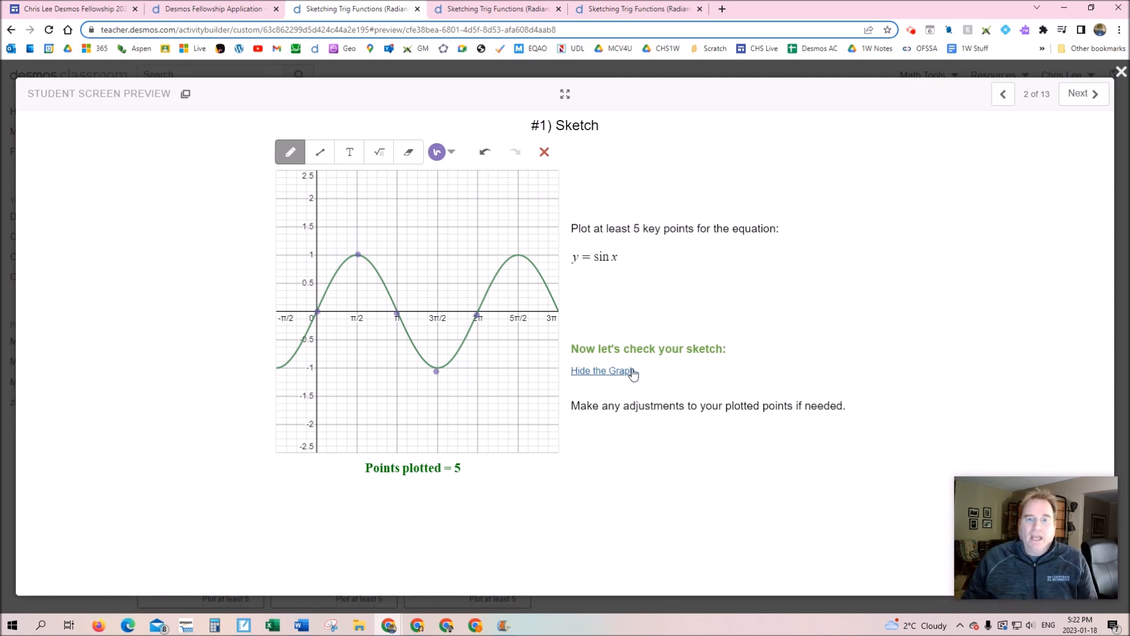
Skip ahead to the Class Gallery and enter y = sin 2x as a challenge.
{"action": "left_click", "coordinate": [1081, 93]}
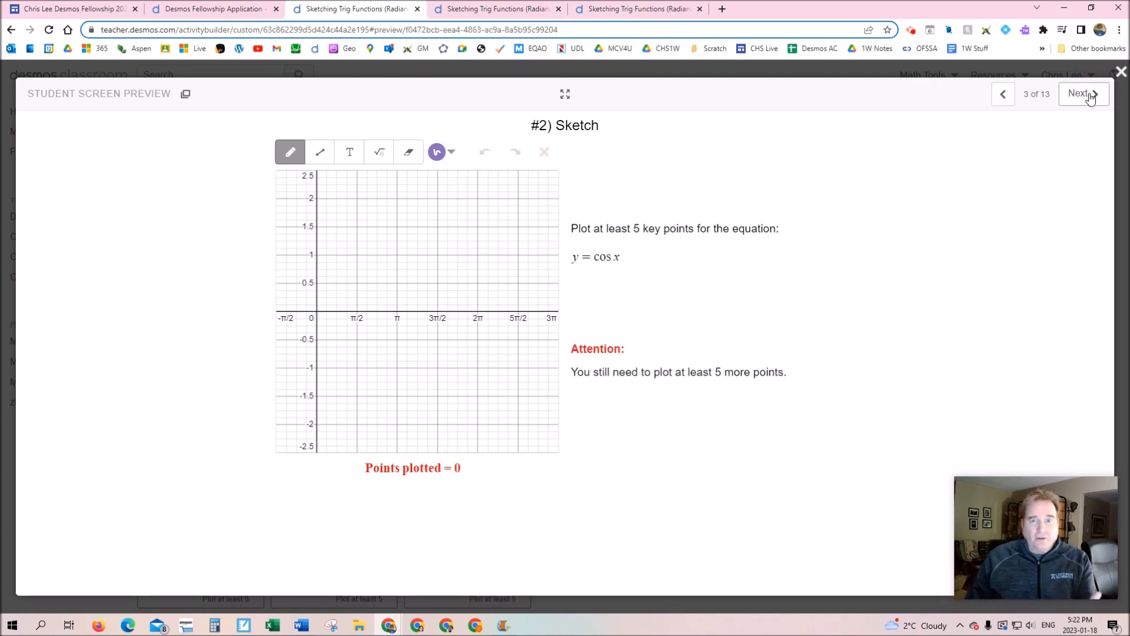
{"action": "left_click", "coordinate": [1080, 94]}
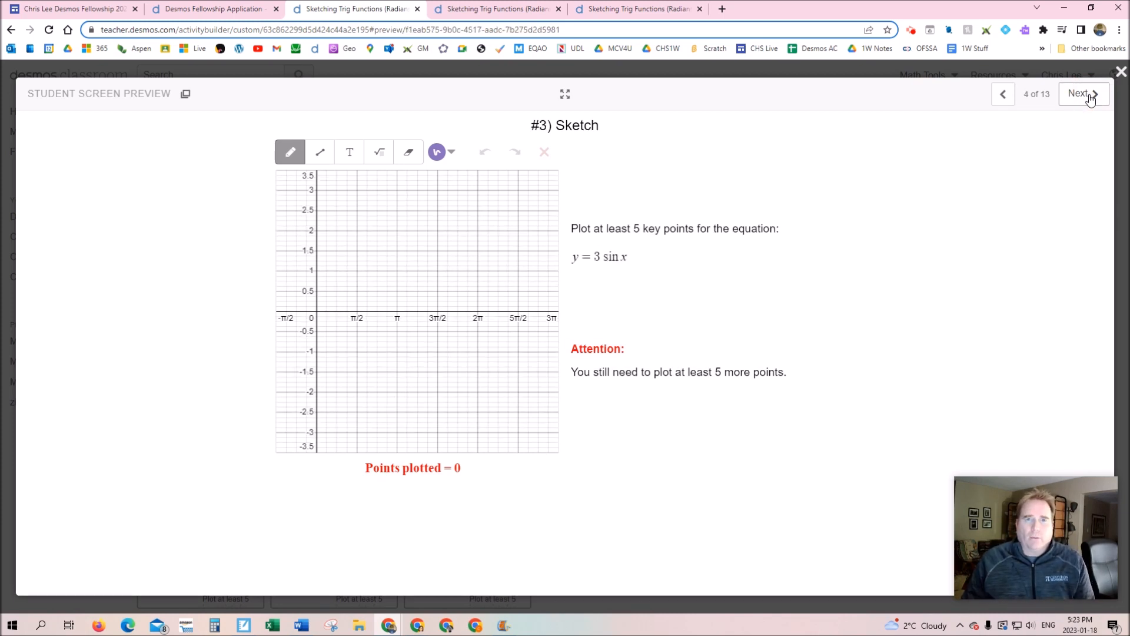
{"action": "left_click", "coordinate": [1079, 93]}
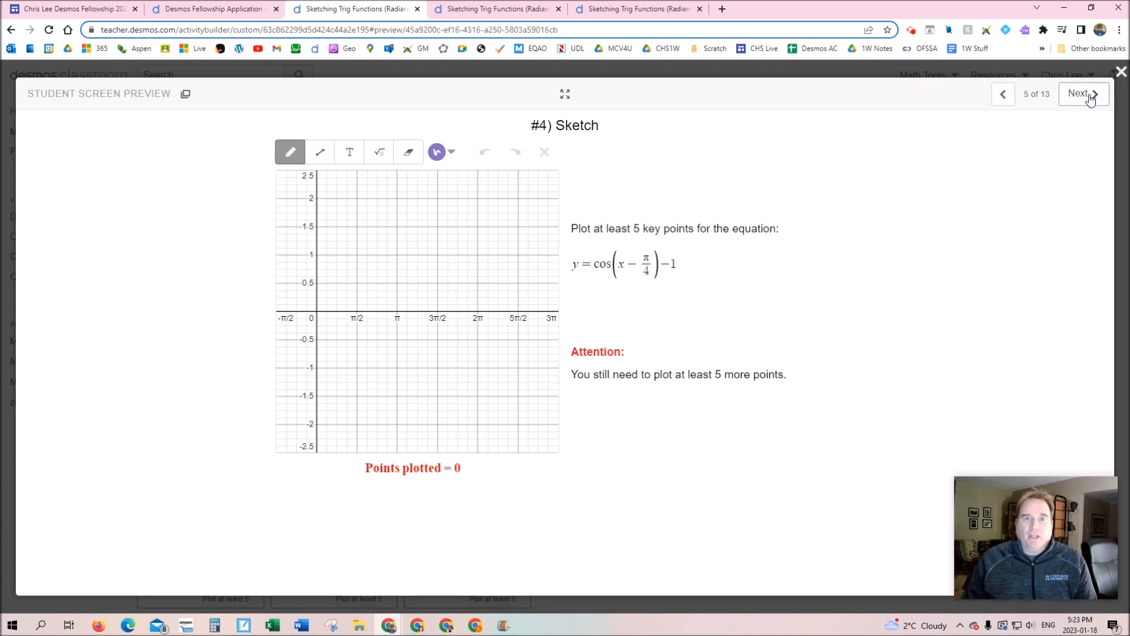
{"action": "left_click", "coordinate": [1080, 94]}
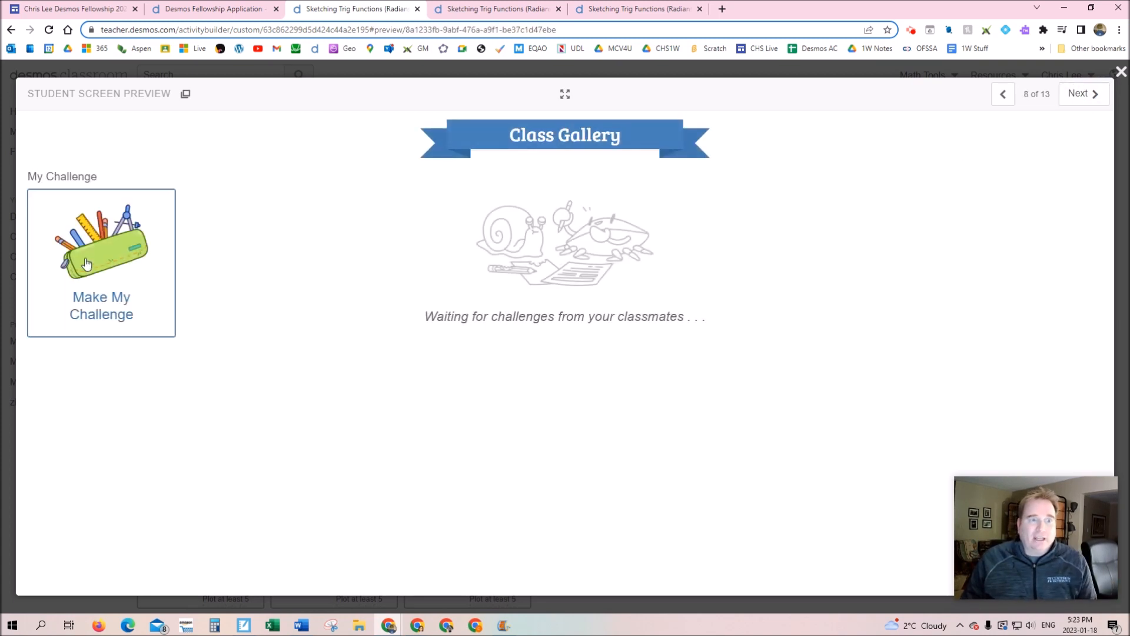
{"action": "left_click", "coordinate": [101, 261]}
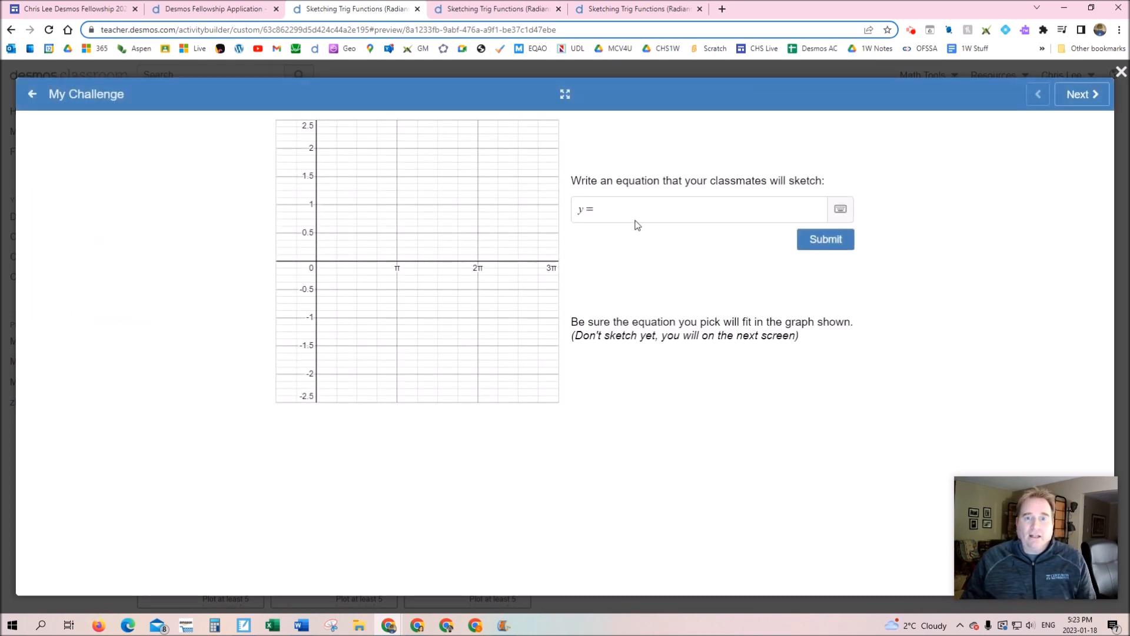
{"action": "type", "text": "si"}
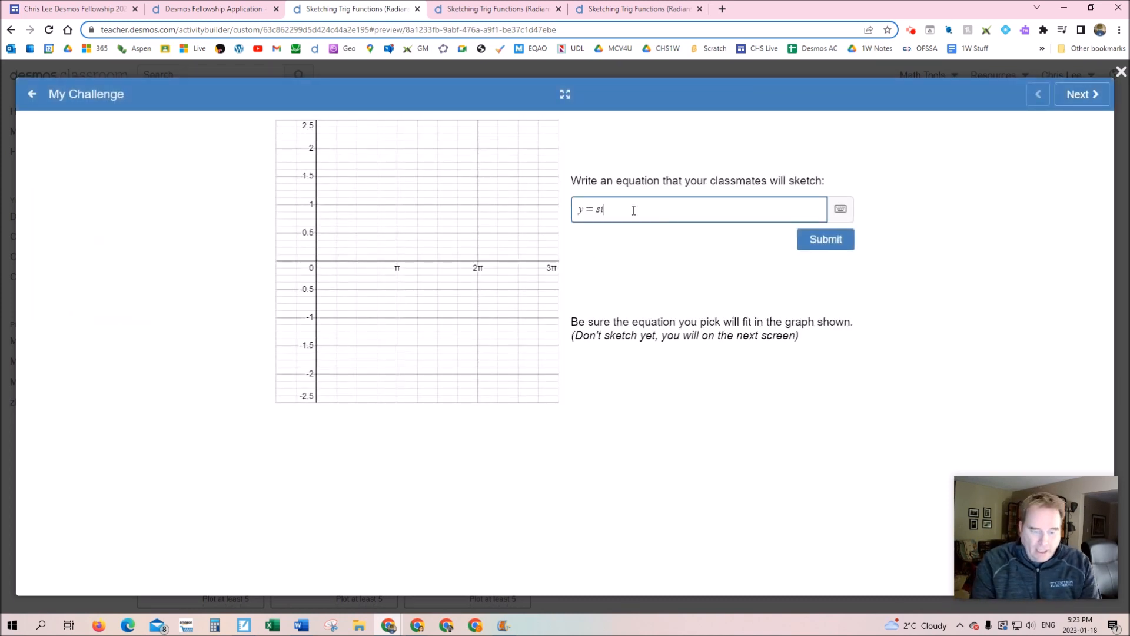
{"action": "left_click", "coordinate": [824, 239]}
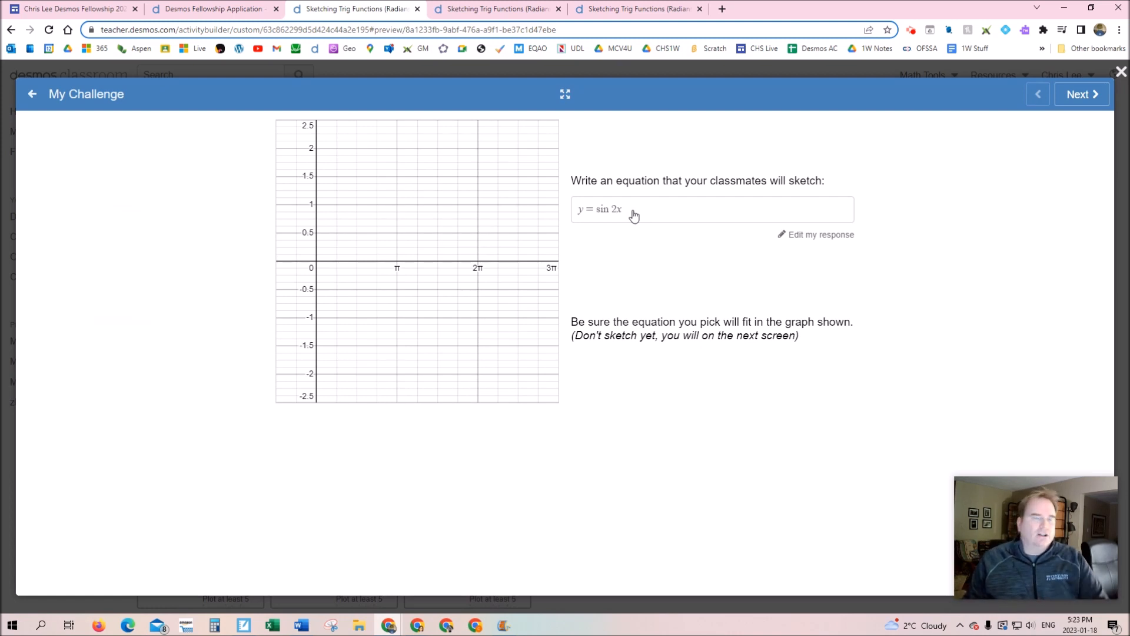
{"action": "mouse_move", "coordinate": [709, 227]}
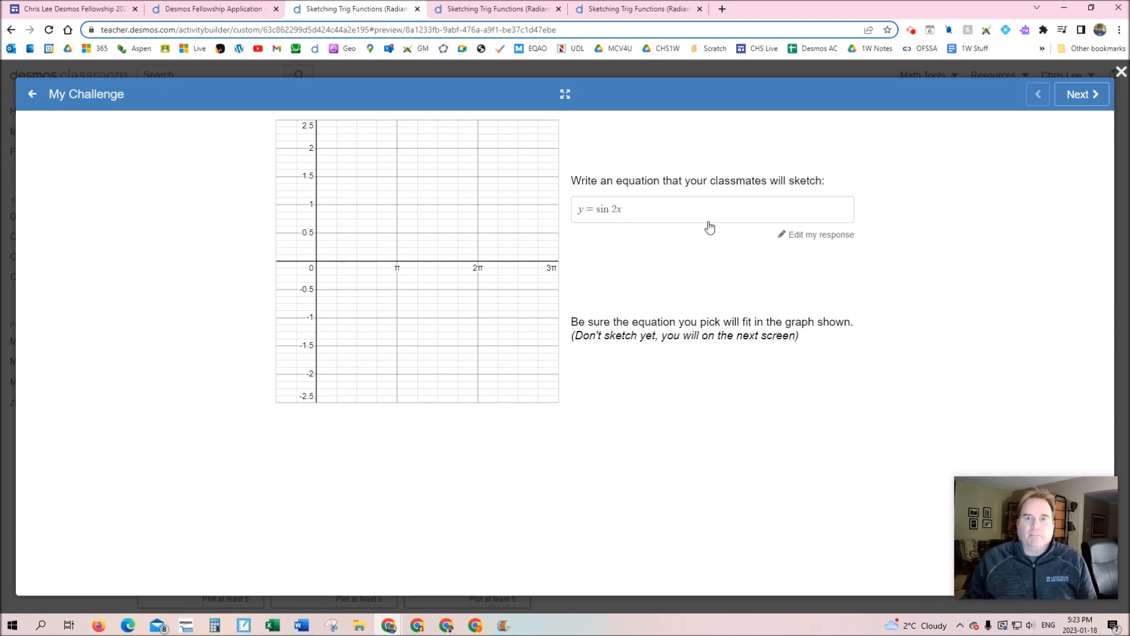
Plot and check key points of y = sin 2x, then submit the challenge.
{"action": "left_click", "coordinate": [1081, 93]}
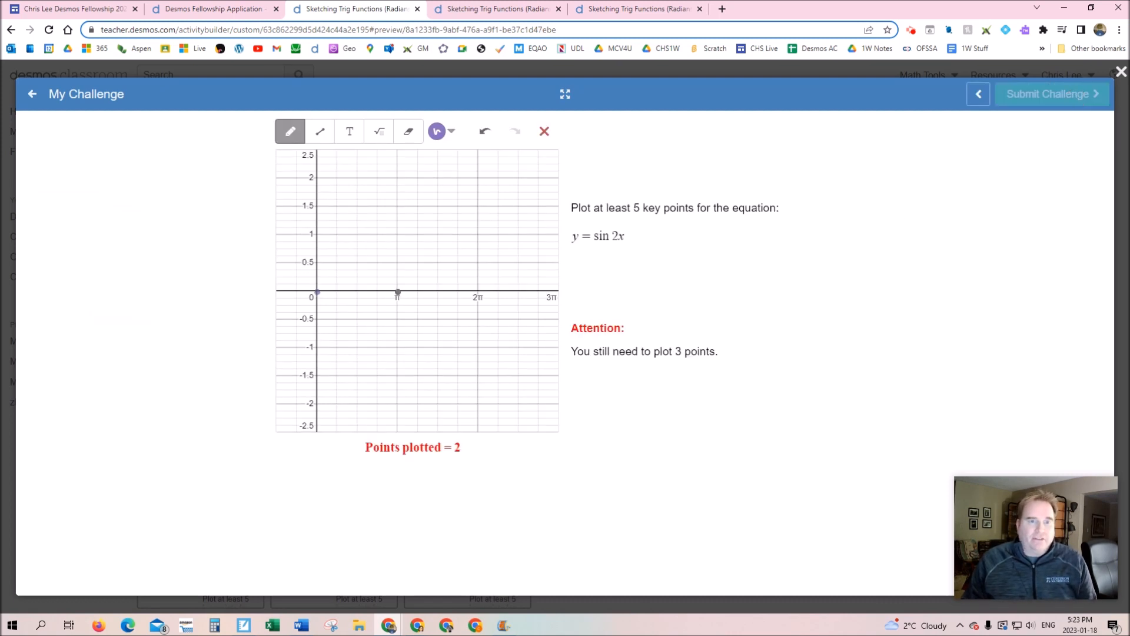
{"action": "left_click", "coordinate": [335, 238]}
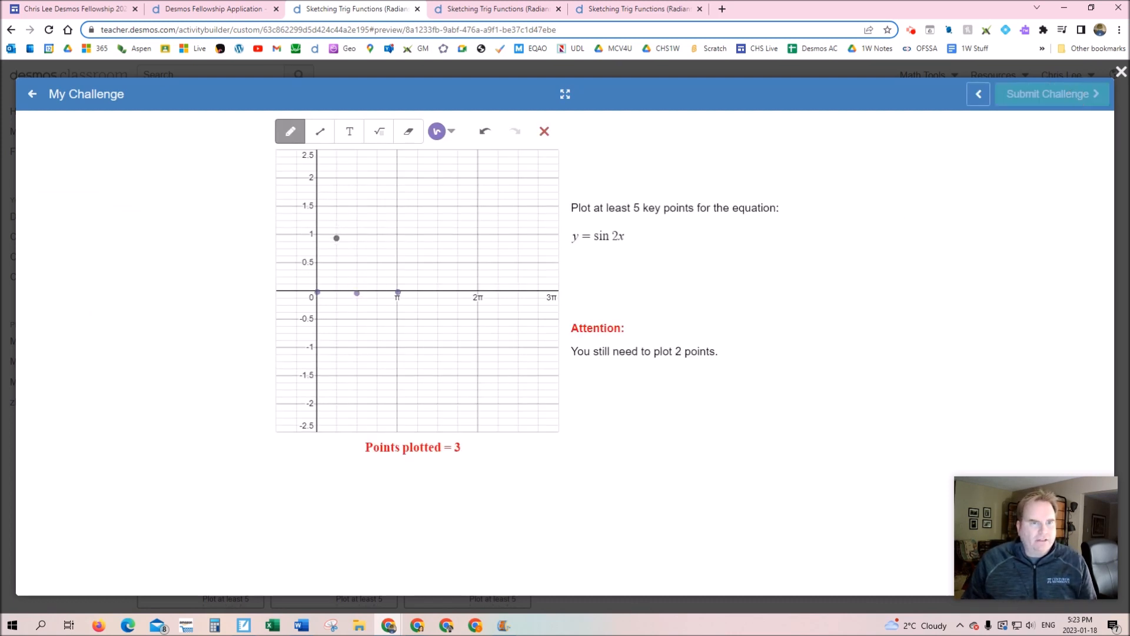
{"action": "left_click", "coordinate": [376, 349]}
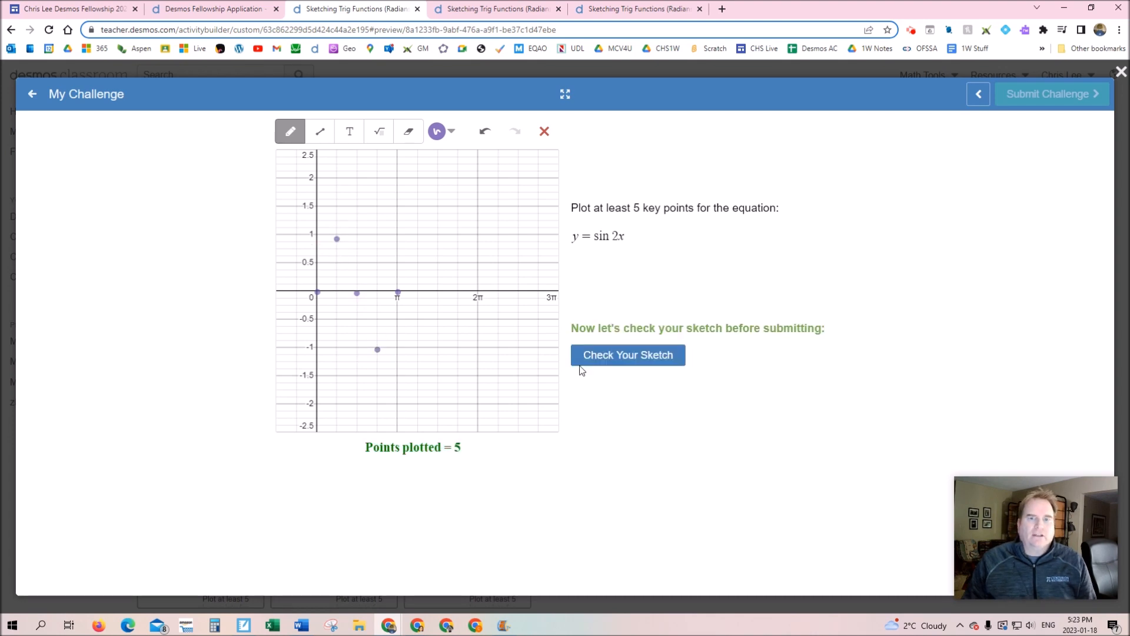
{"action": "left_click", "coordinate": [626, 354]}
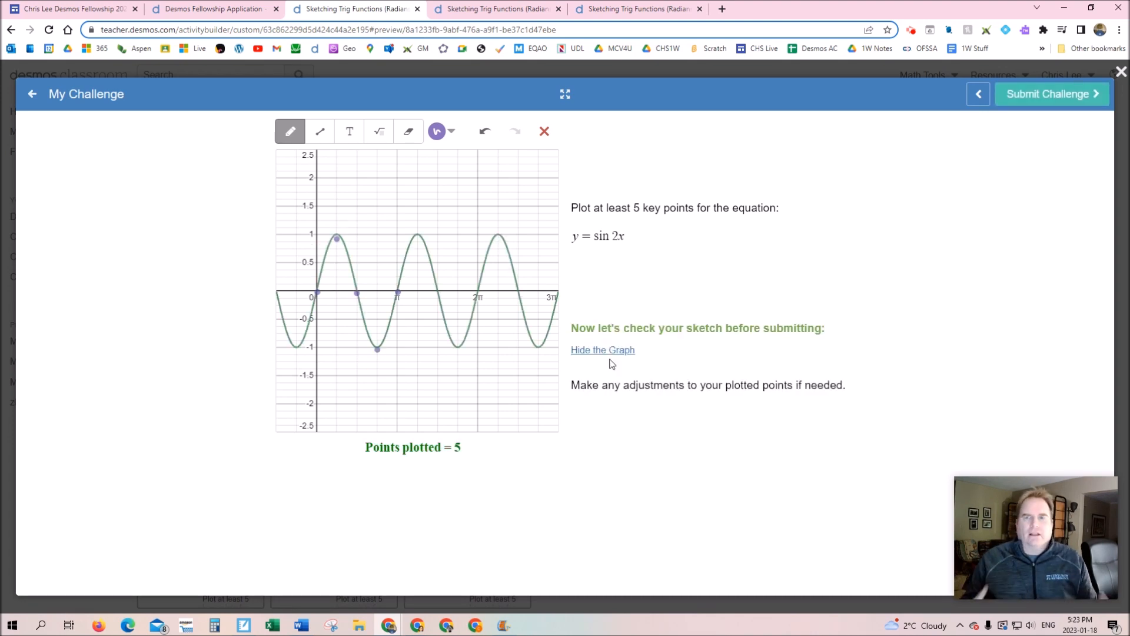
{"action": "left_click", "coordinate": [1049, 94]}
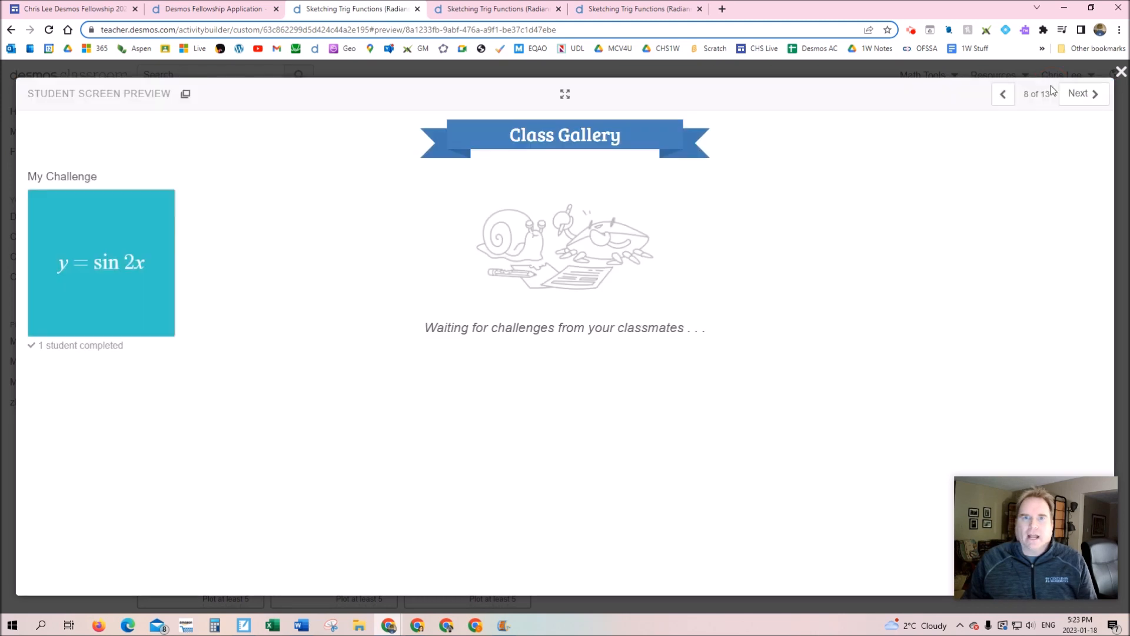
{"action": "left_click", "coordinate": [1080, 94]}
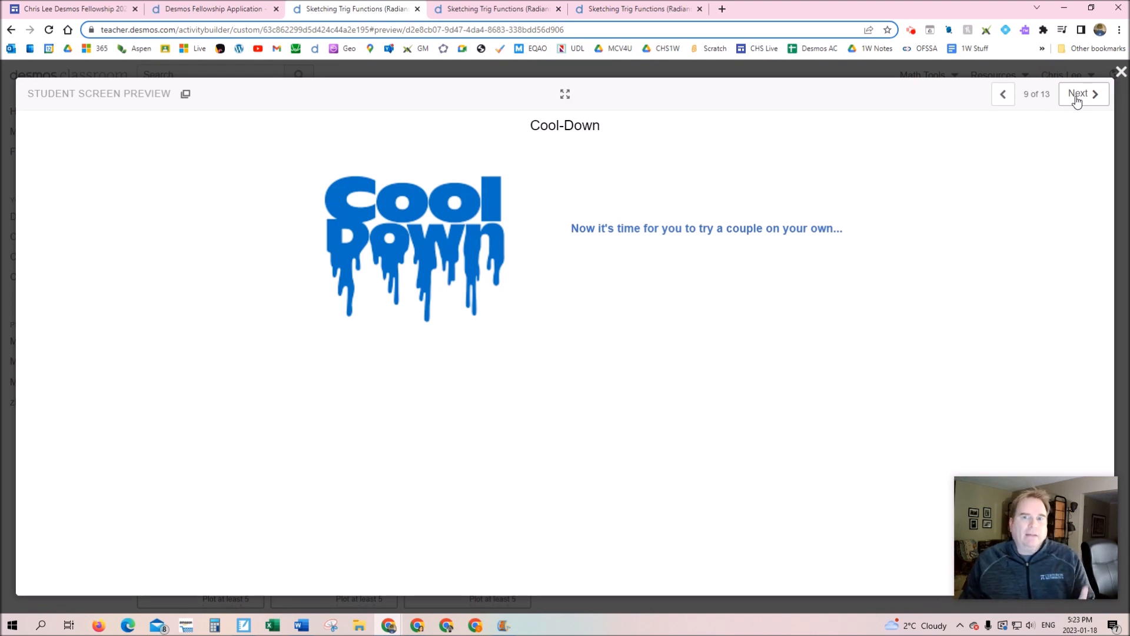
Plot key points for y = ½ cos x on Cool-Down #1, advance to Cool-Down #2, and open the dashboard.
{"action": "left_click", "coordinate": [1079, 94]}
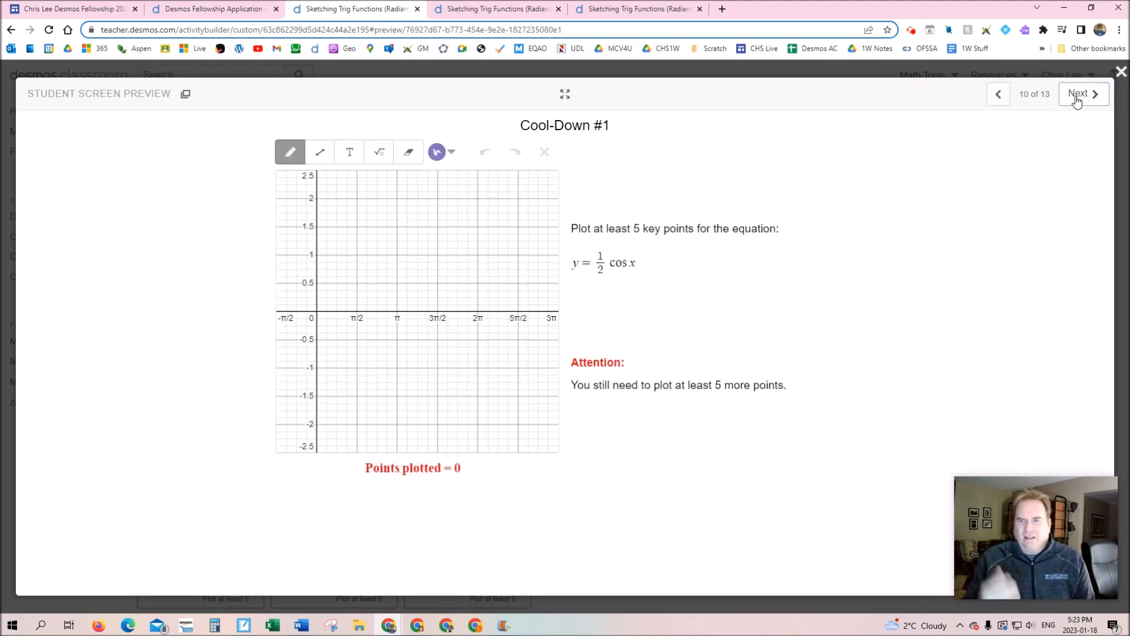
{"action": "mouse_move", "coordinate": [858, 252]}
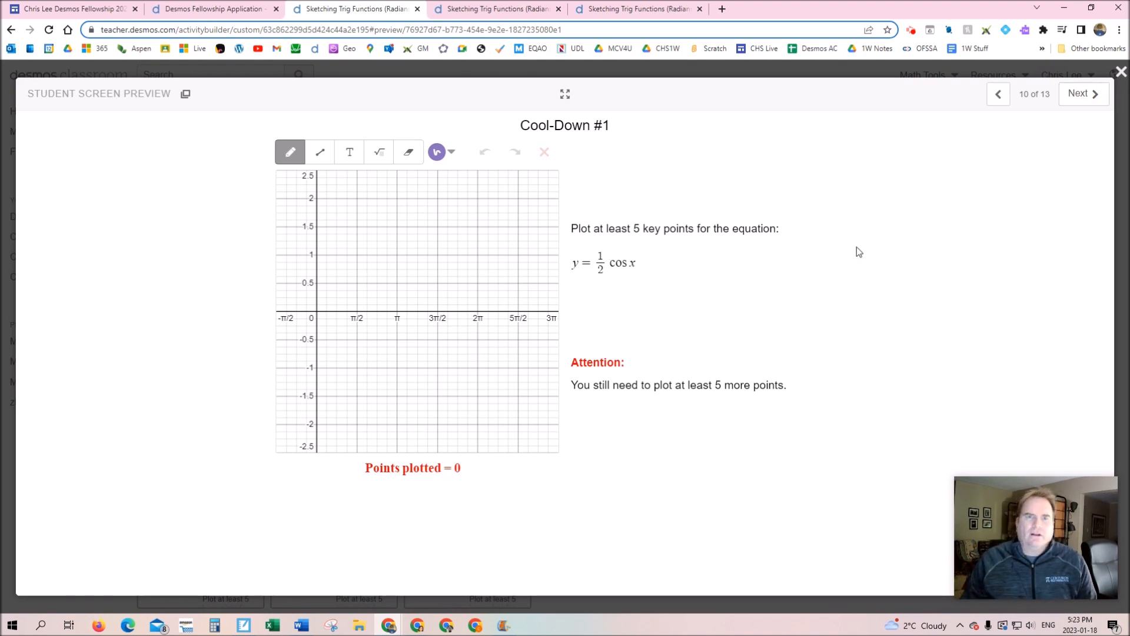
{"action": "left_click", "coordinate": [315, 283]}
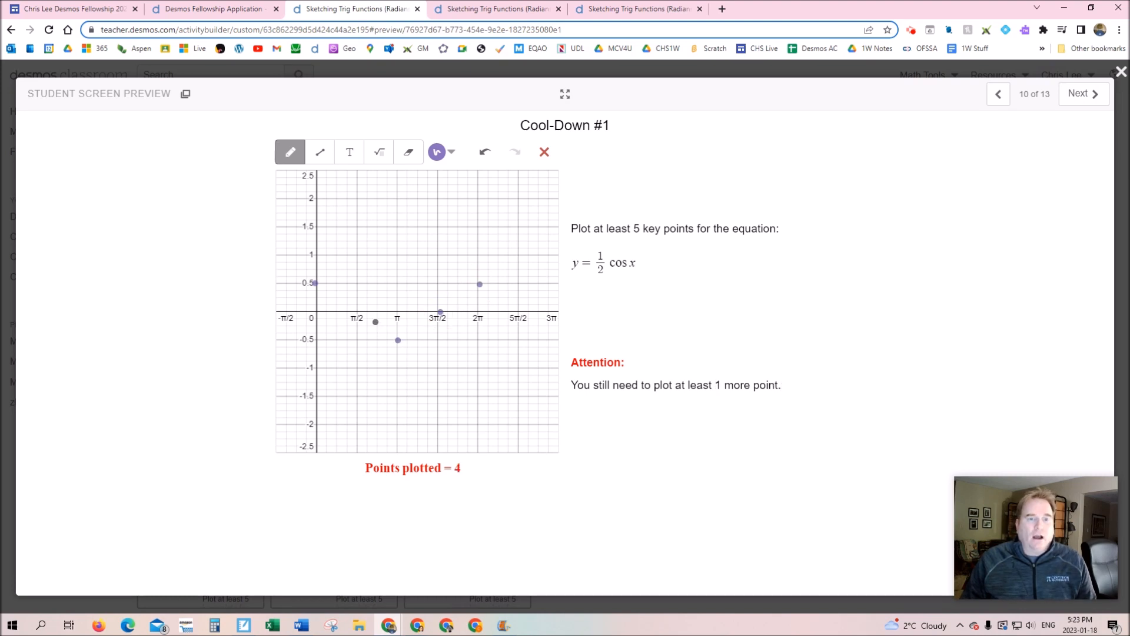
{"action": "left_click", "coordinate": [358, 314]}
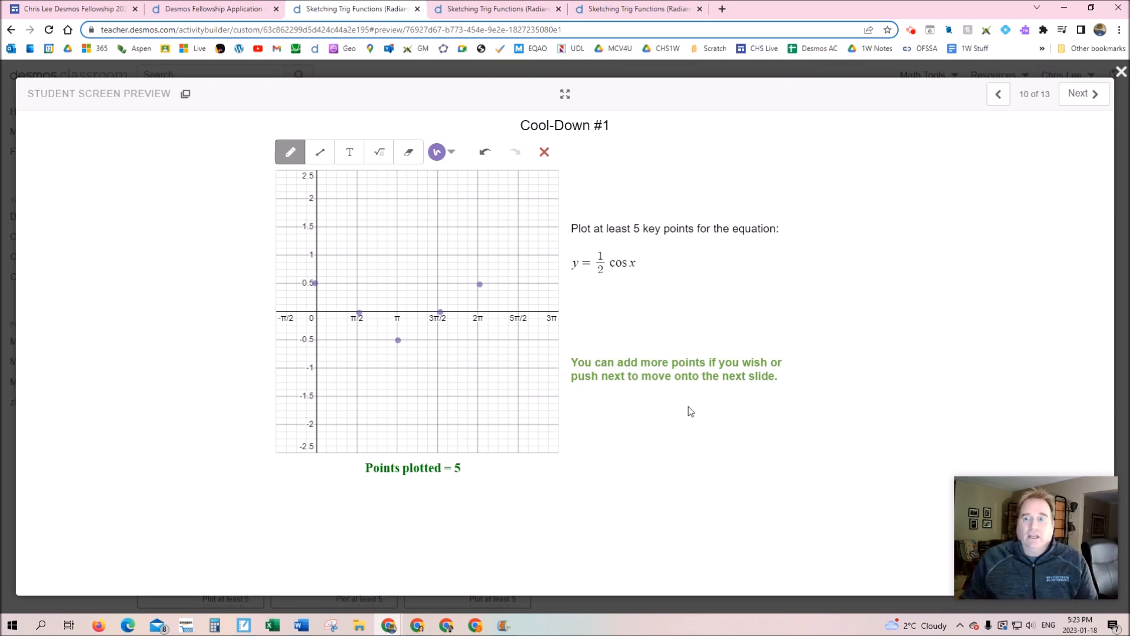
{"action": "left_click", "coordinate": [1079, 93]}
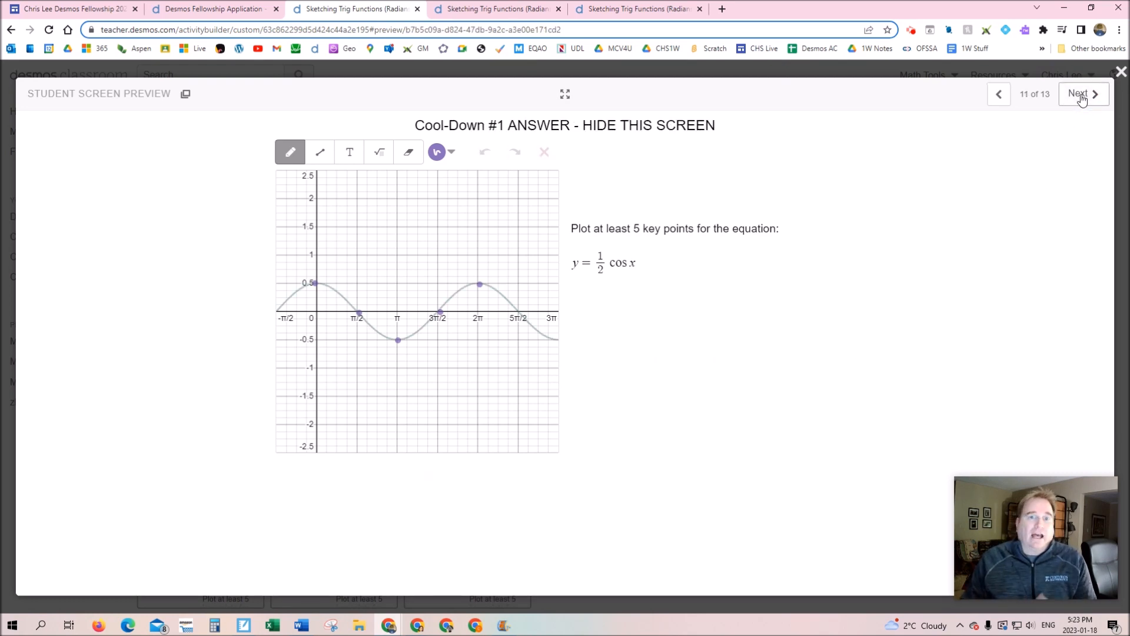
{"action": "left_click", "coordinate": [1079, 94]}
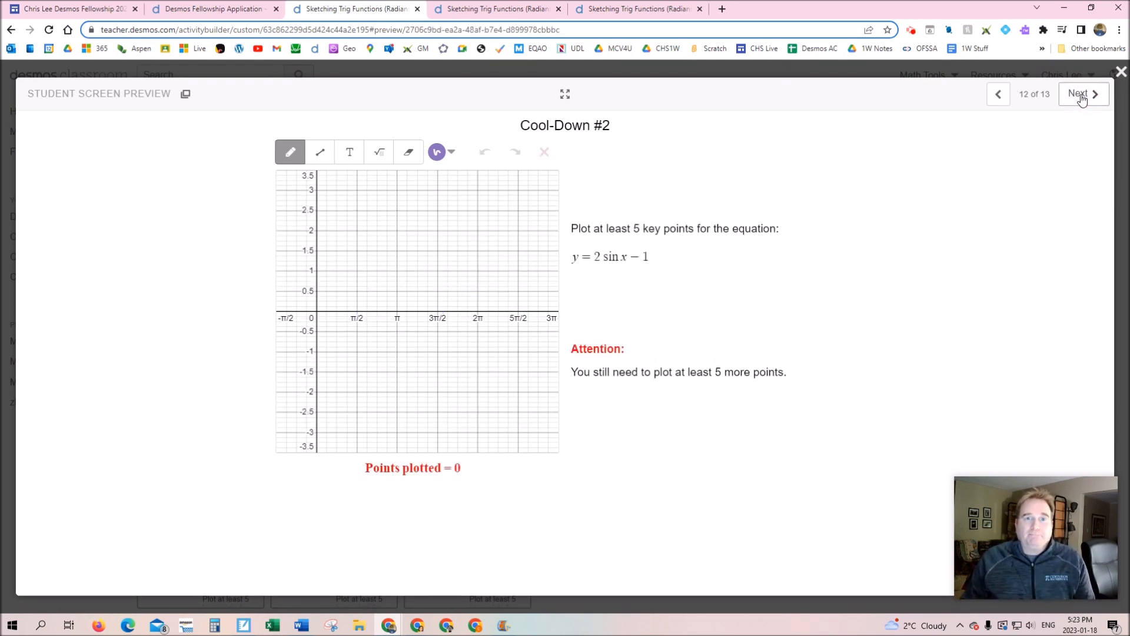
{"action": "left_click", "coordinate": [637, 9]}
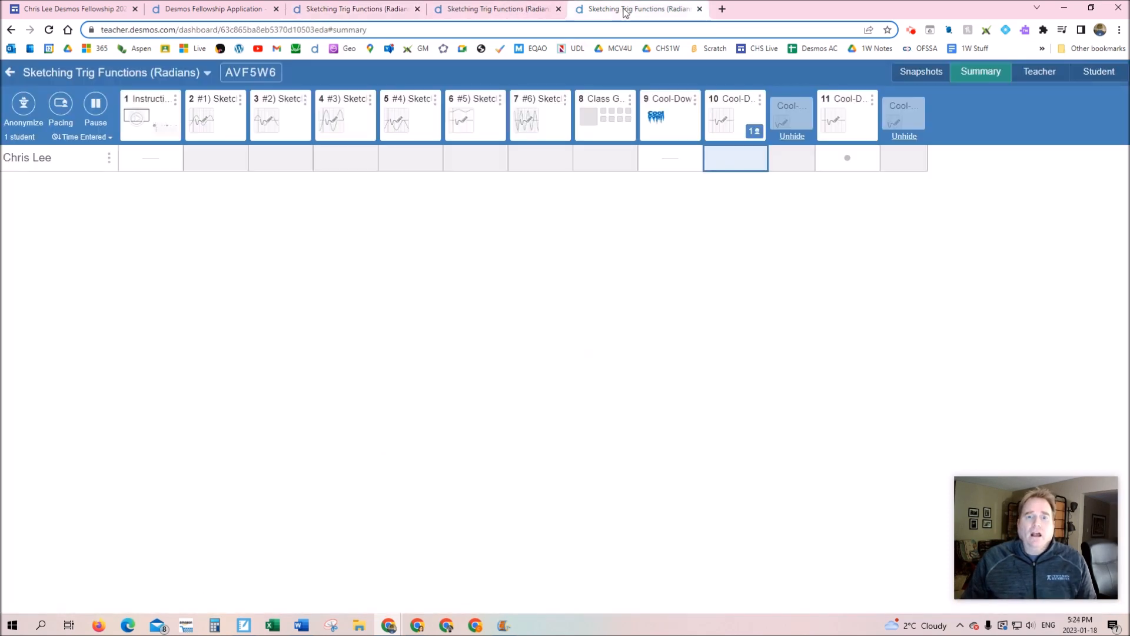
{"action": "mouse_move", "coordinate": [642, 199]}
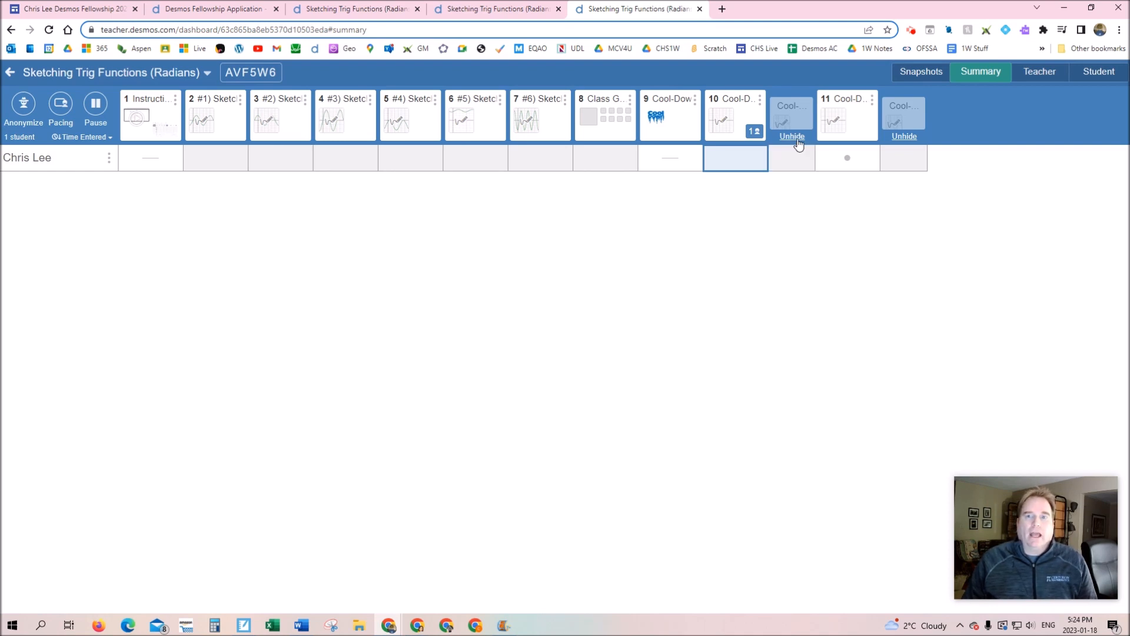
Unhide the answer screen, then review the student's Cool-Down #2 responses against the answer.
{"action": "left_click", "coordinate": [791, 136]}
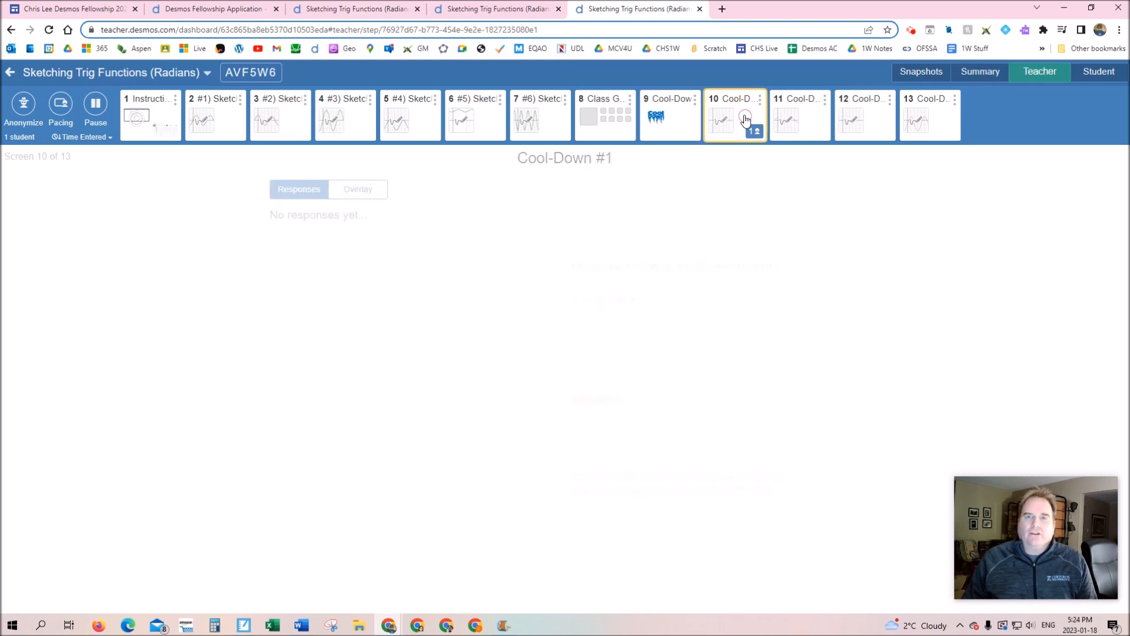
{"action": "left_click", "coordinate": [979, 72]}
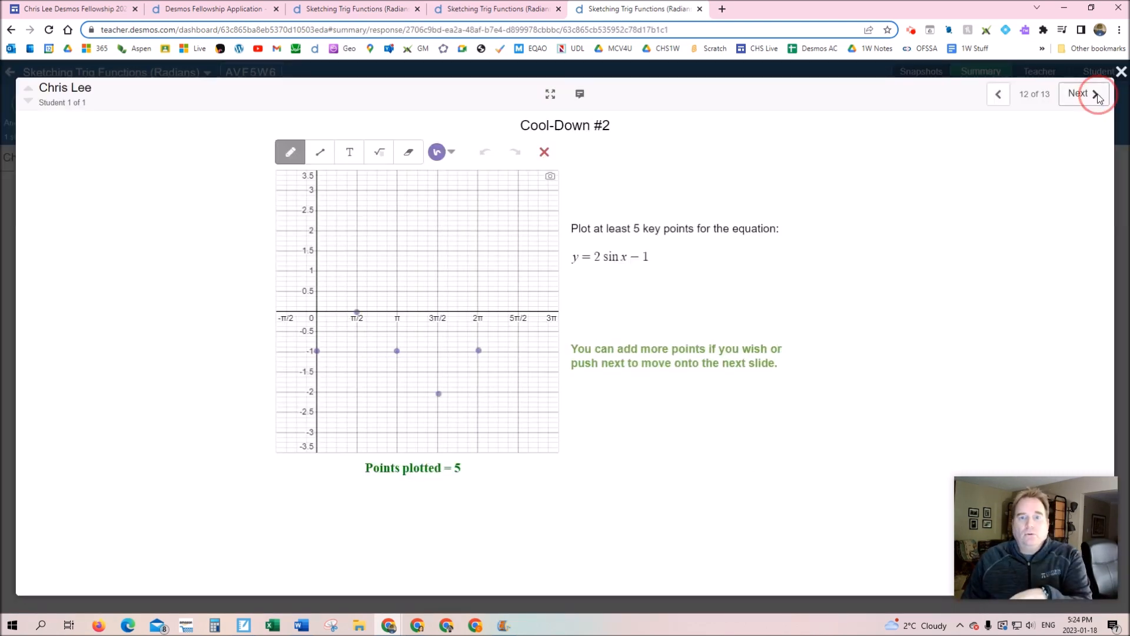
{"action": "left_click", "coordinate": [1079, 94]}
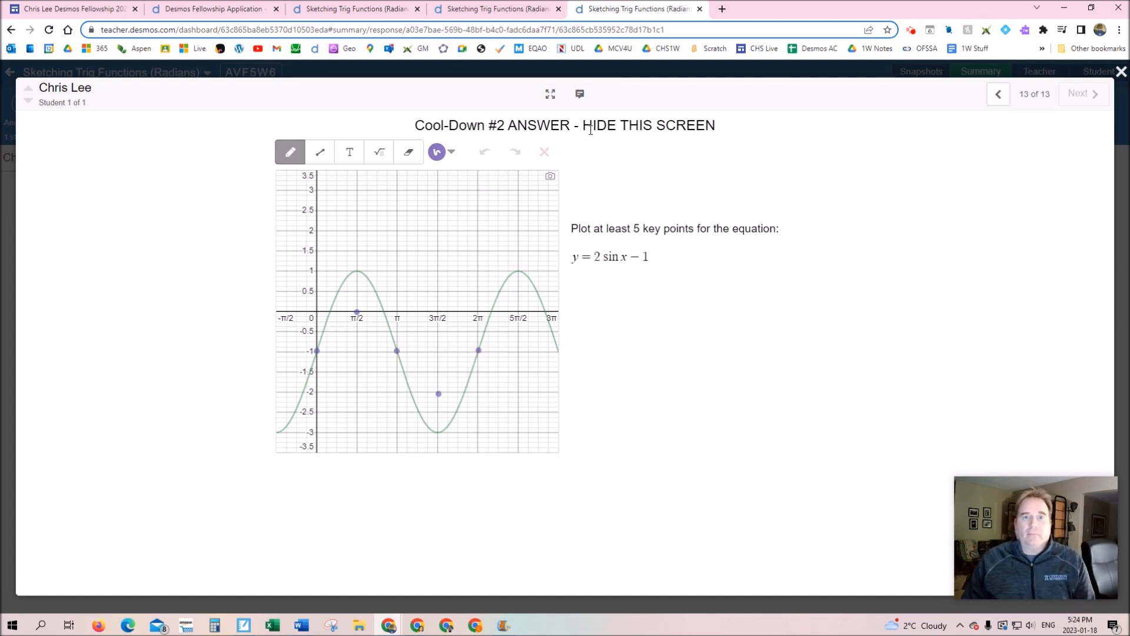
{"action": "left_click", "coordinate": [579, 93]}
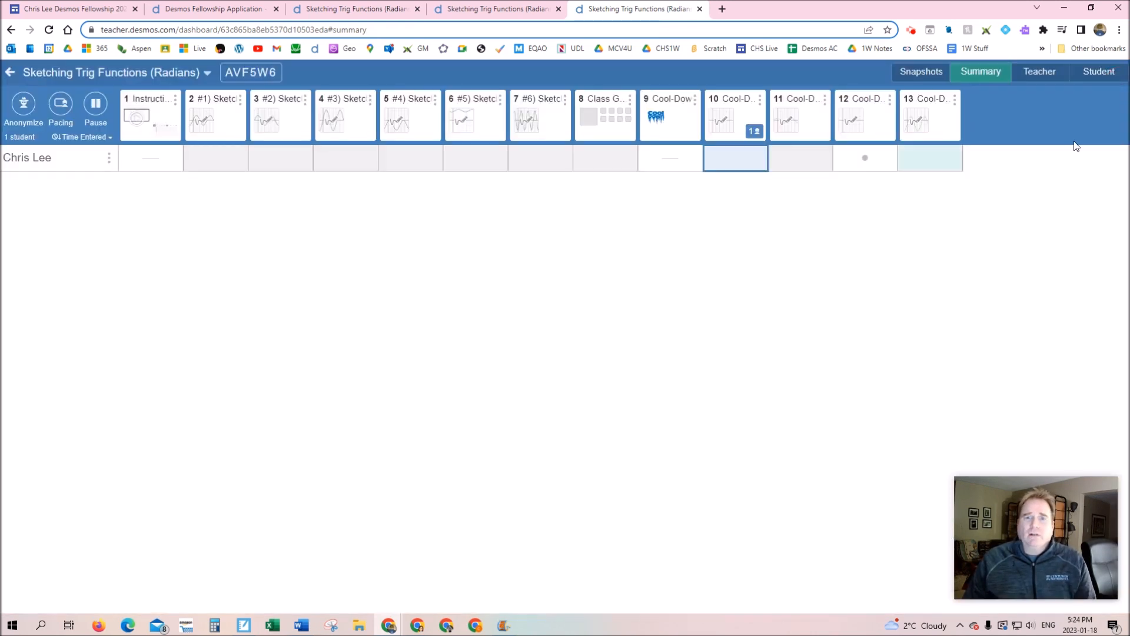
{"action": "mouse_move", "coordinate": [669, 403]}
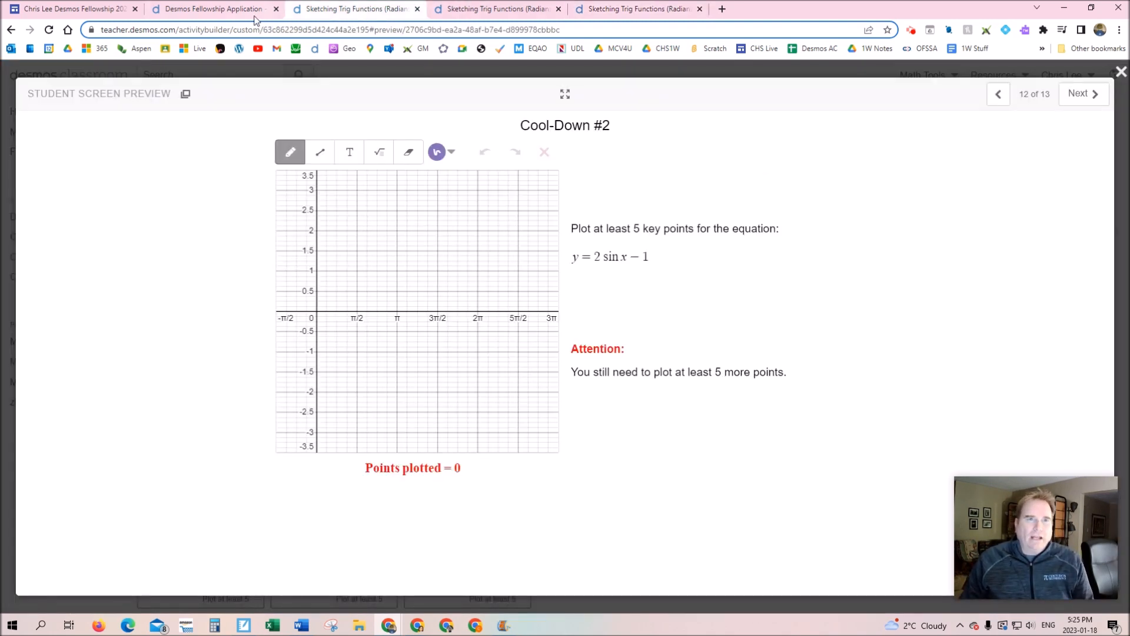
Leave the preview and make an editable copy of Sketching Trig Functions (Radians).
{"action": "left_click", "coordinate": [1121, 71]}
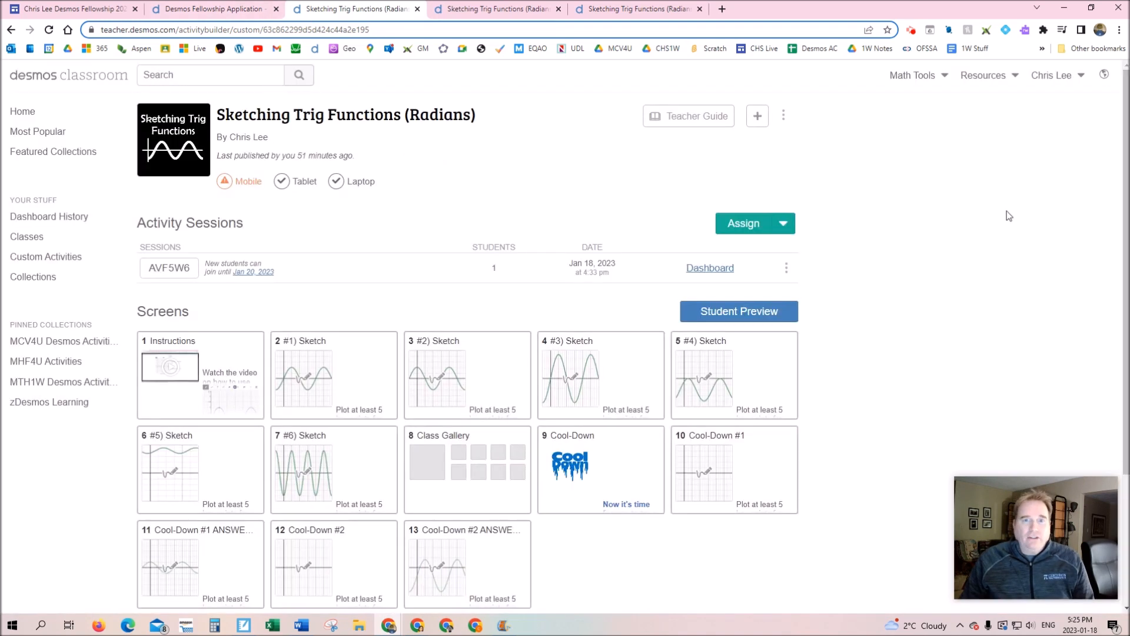
{"action": "mouse_move", "coordinate": [783, 119]}
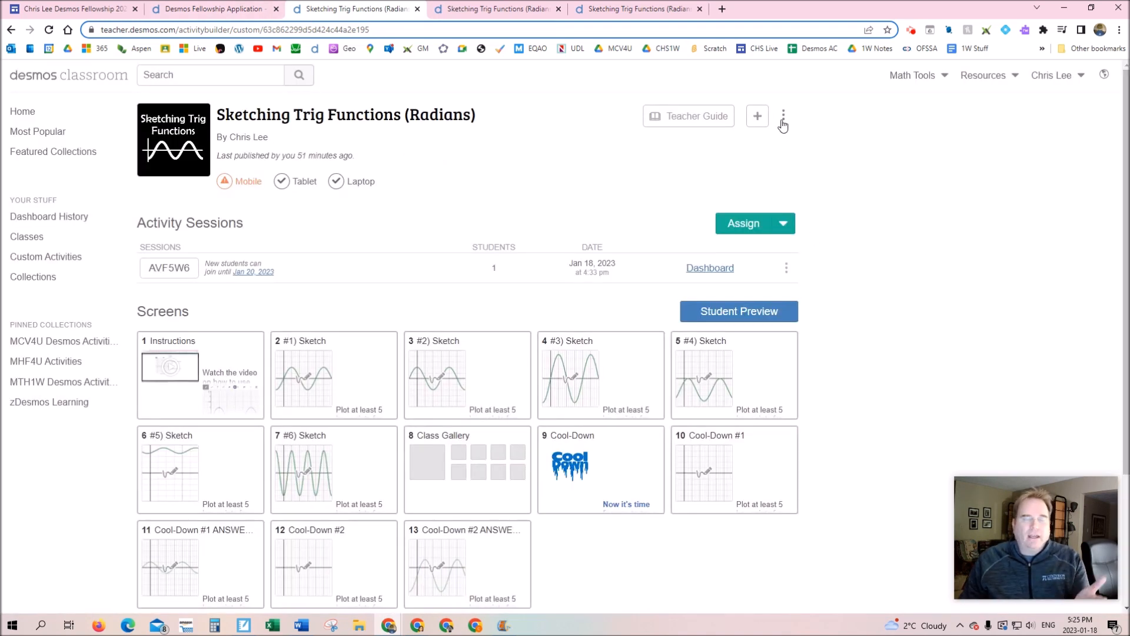
{"action": "left_click", "coordinate": [784, 115]}
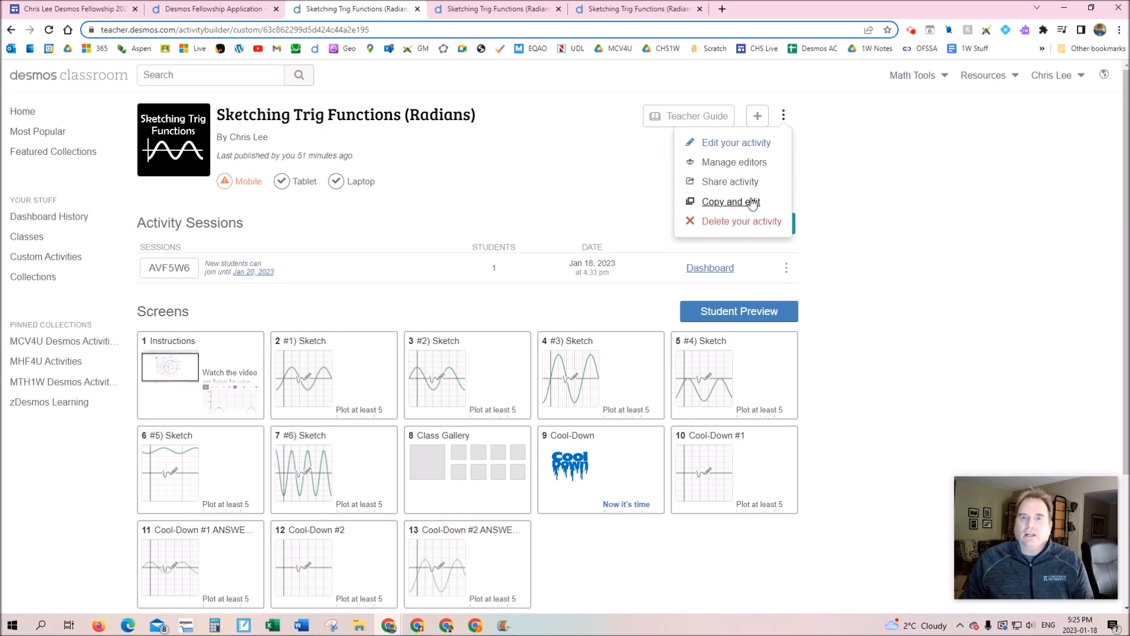
{"action": "left_click", "coordinate": [729, 201]}
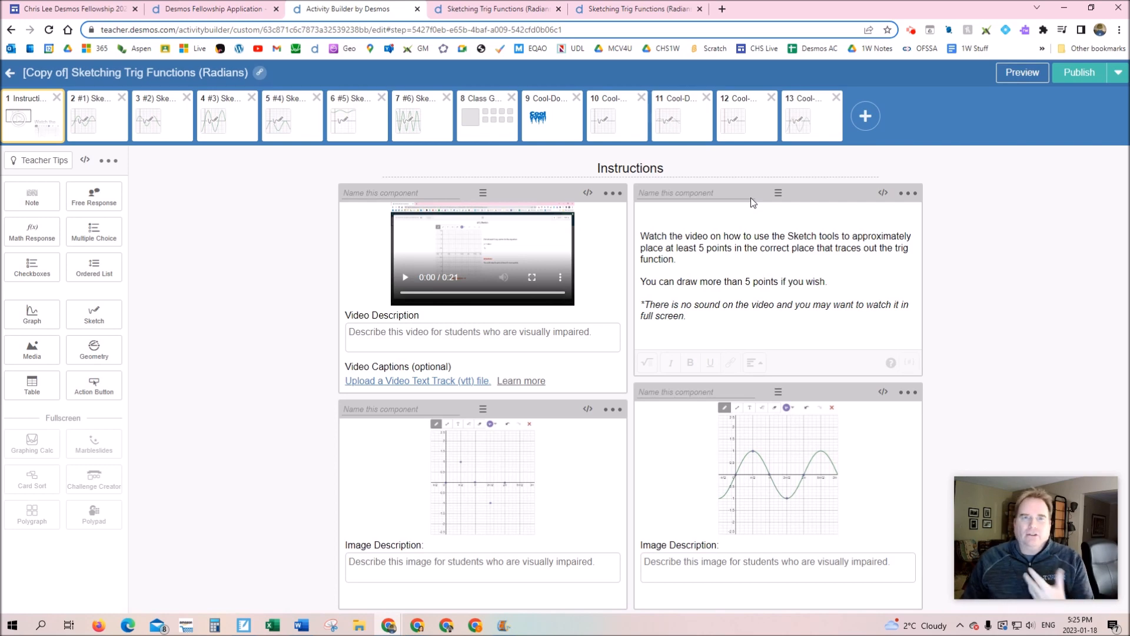
Delete the #6), #5) and #4) Sketch screens, confirming each deletion.
{"action": "left_click", "coordinate": [421, 115]}
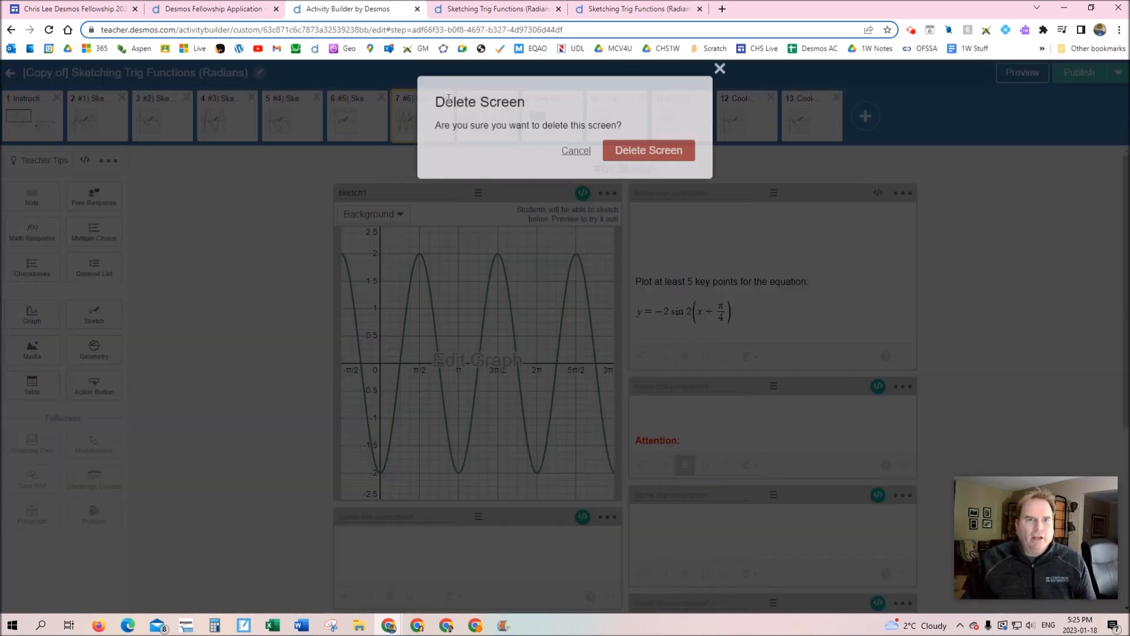
{"action": "left_click", "coordinate": [648, 150]}
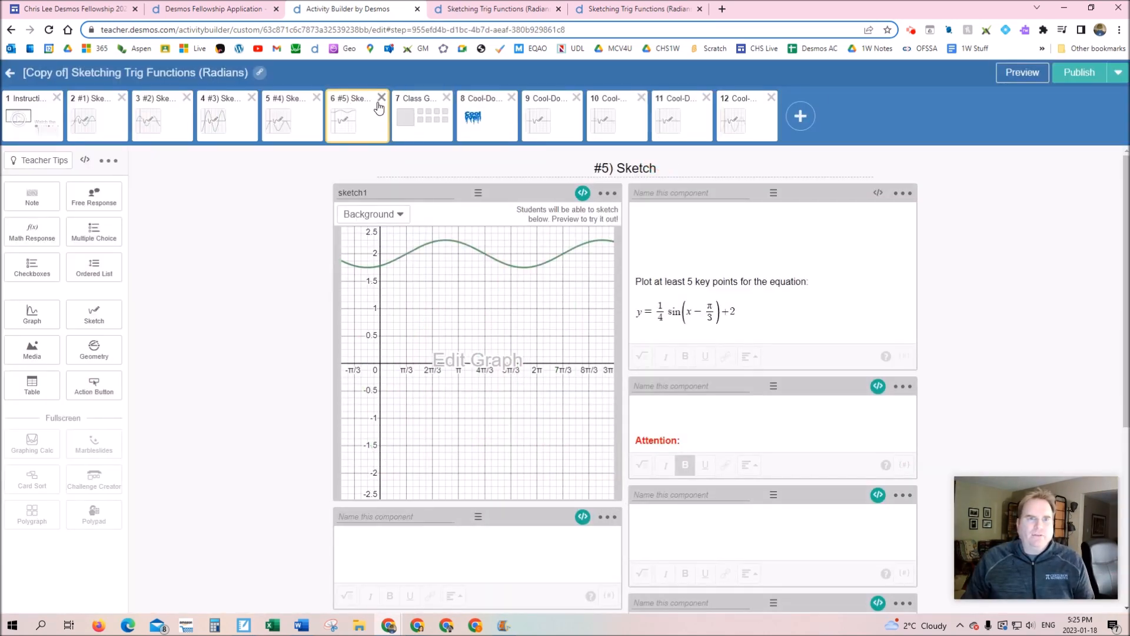
{"action": "left_click", "coordinate": [383, 97]}
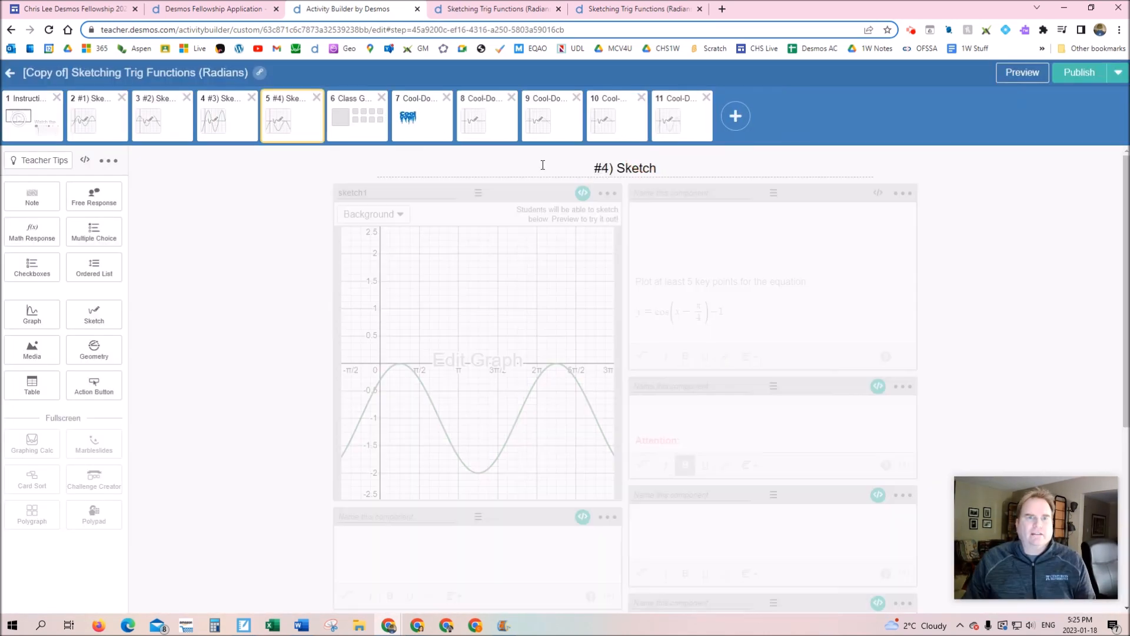
{"action": "left_click", "coordinate": [292, 119]}
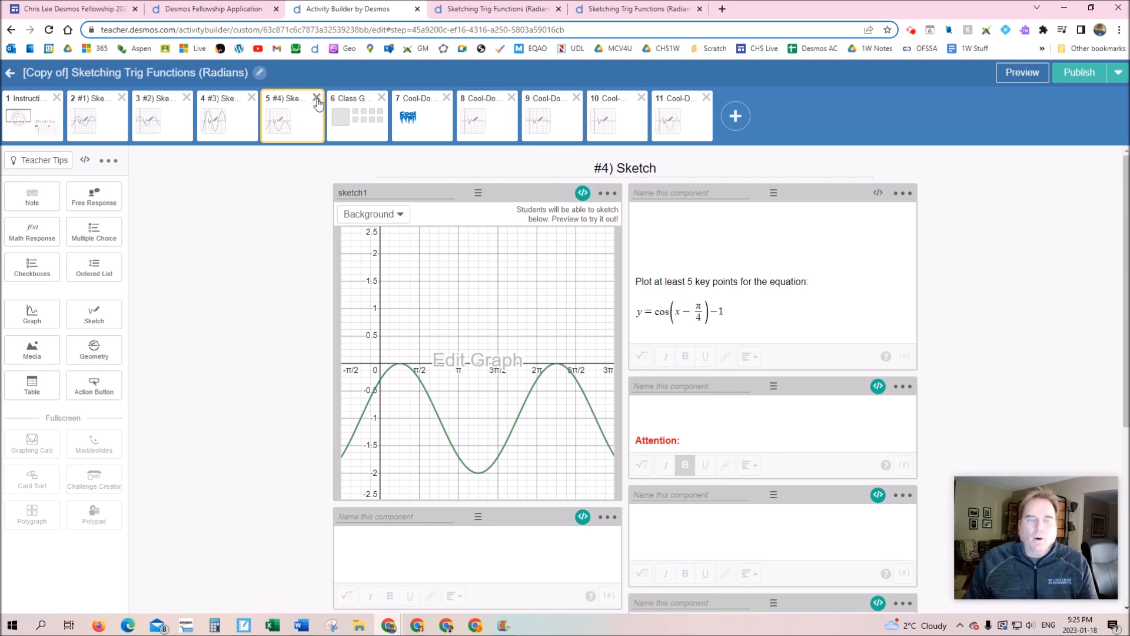
{"action": "left_click", "coordinate": [315, 99]}
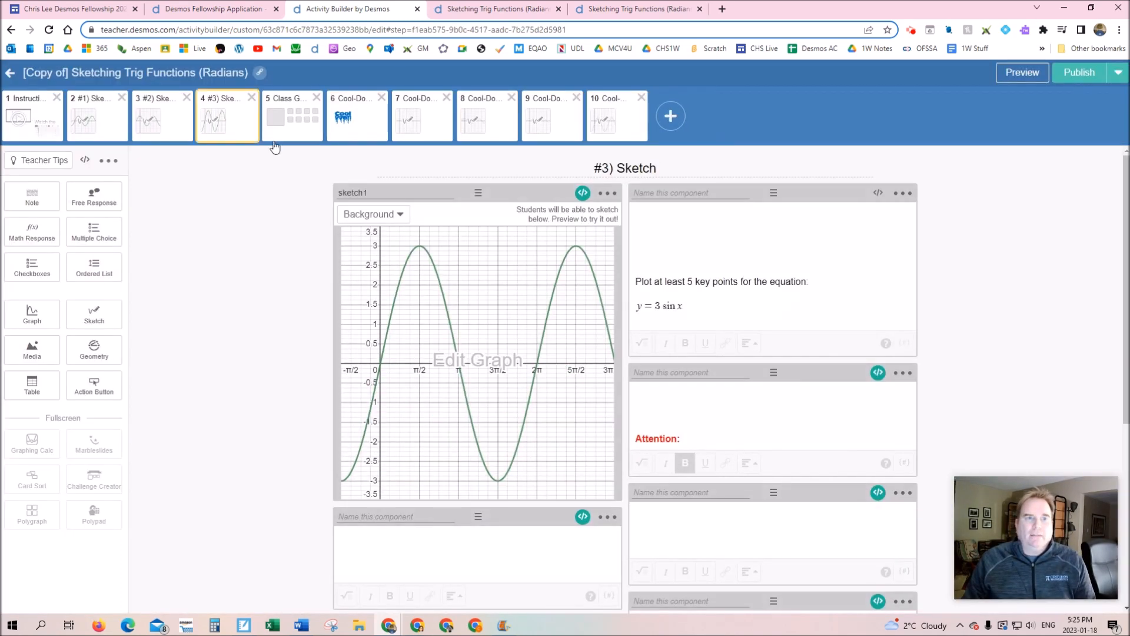
{"action": "mouse_move", "coordinate": [214, 128]}
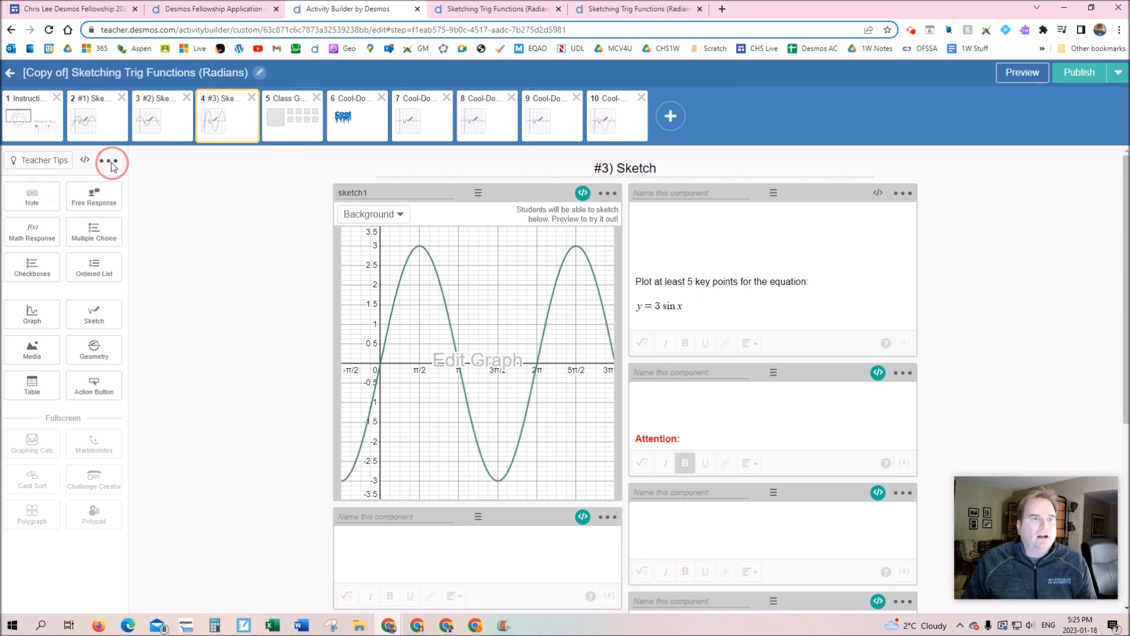
Duplicate the #3) Sketch screen and set its background graph to y = ½ sin x.
{"action": "left_click", "coordinate": [107, 160]}
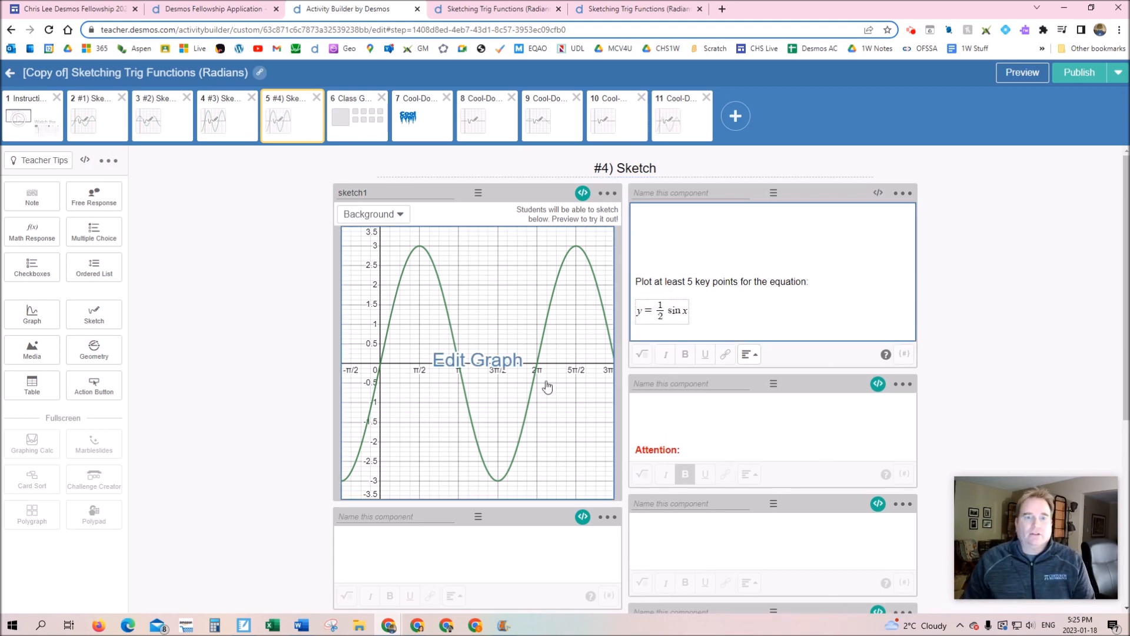
{"action": "left_click", "coordinate": [476, 360]}
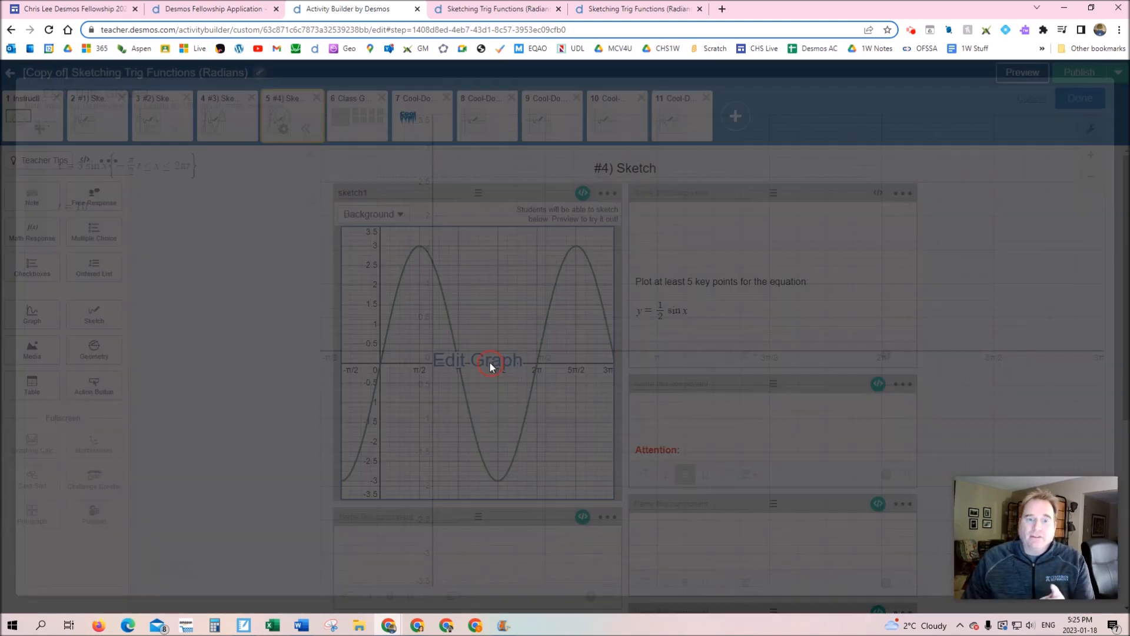
{"action": "left_click", "coordinate": [476, 359]}
{"action": "type", "text": "1/2"}
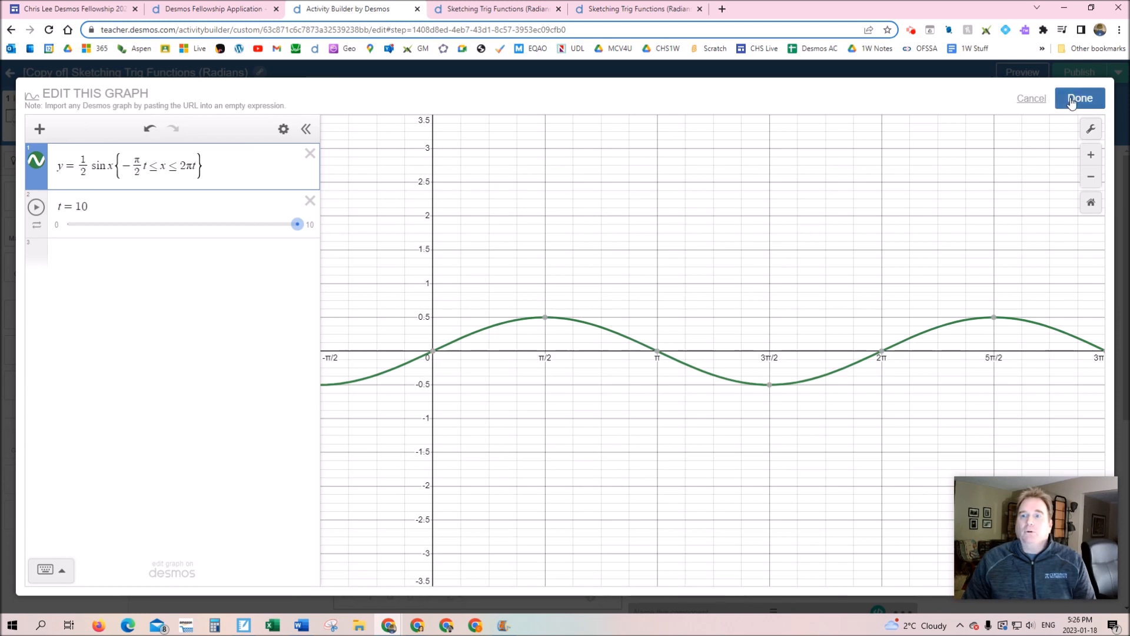
{"action": "left_click", "coordinate": [1079, 98]}
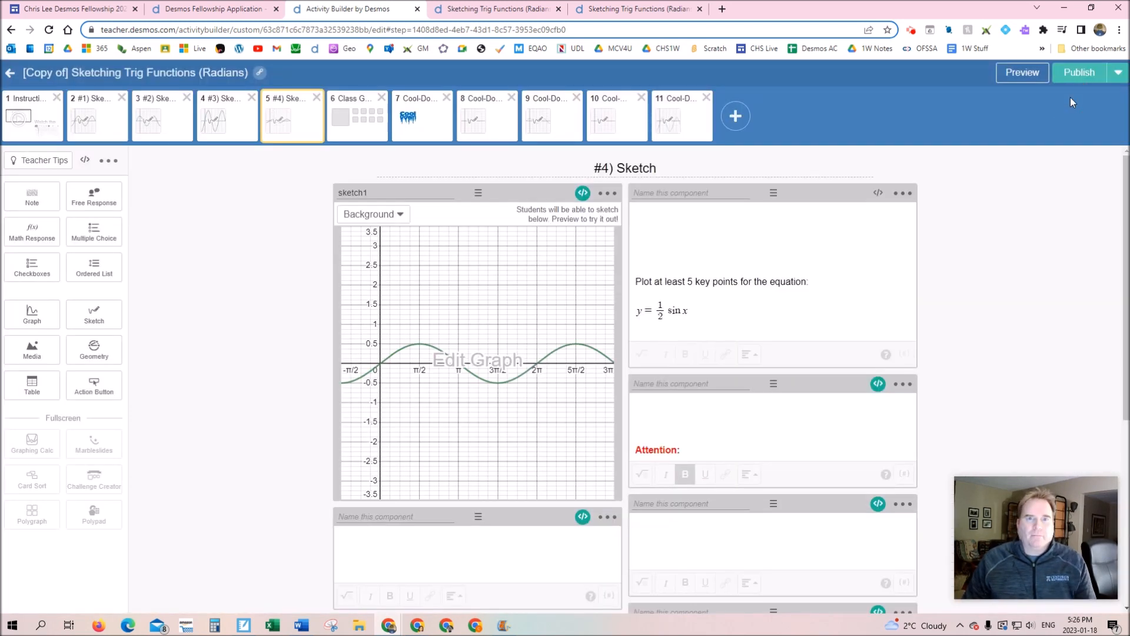
{"action": "mouse_move", "coordinate": [956, 274]}
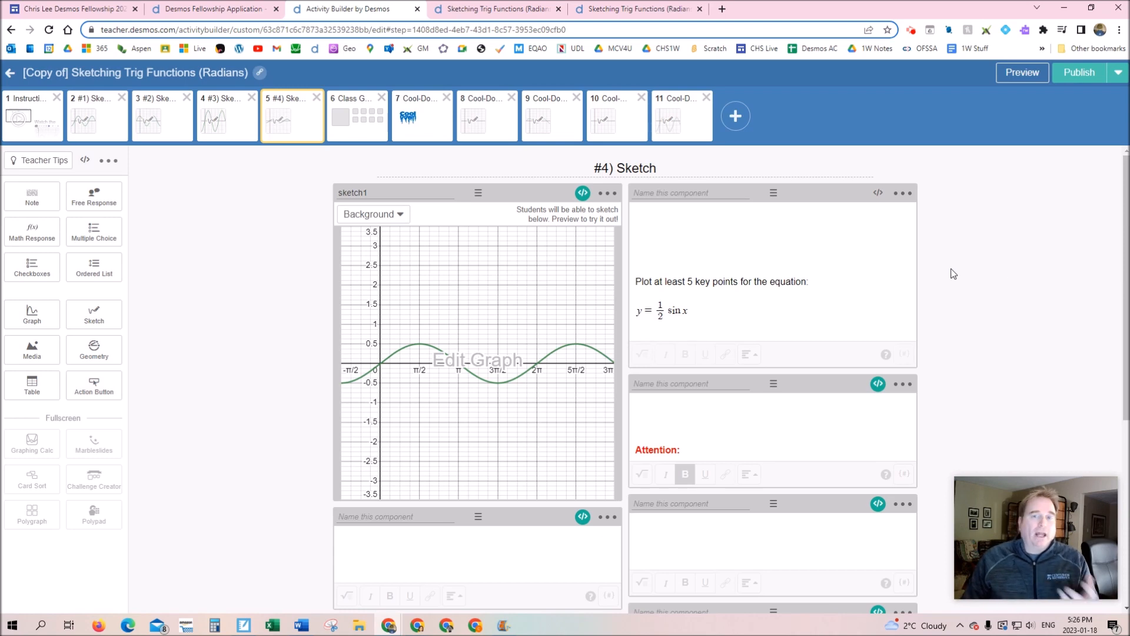
Publish the edited 11-screen copy of the activity.
{"action": "left_click", "coordinate": [1078, 72]}
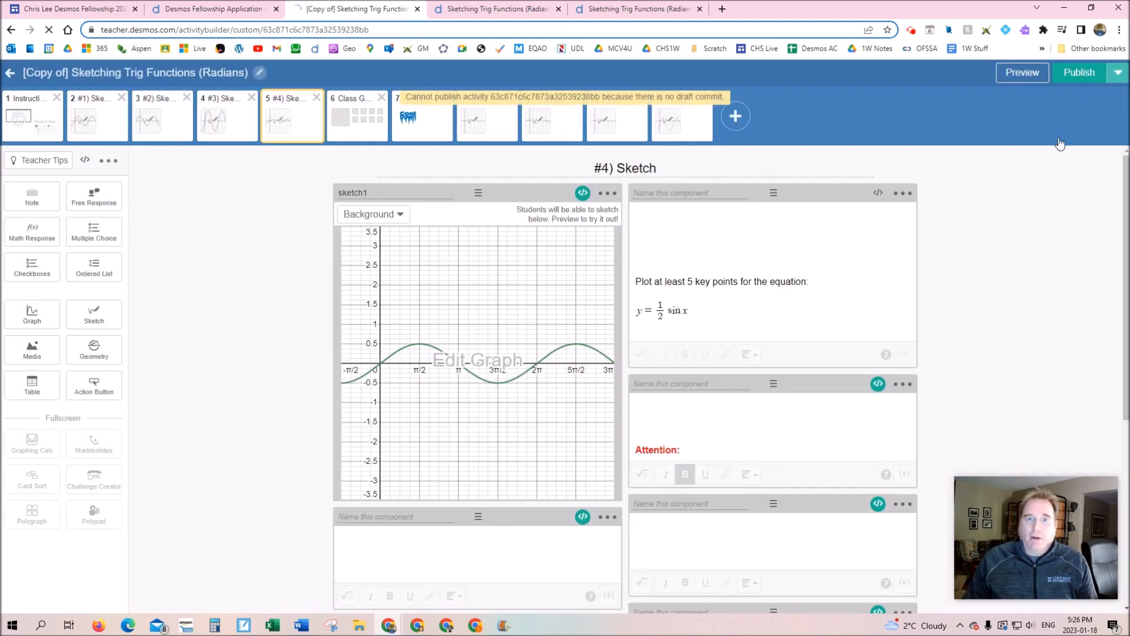
{"action": "left_click", "coordinate": [1078, 72]}
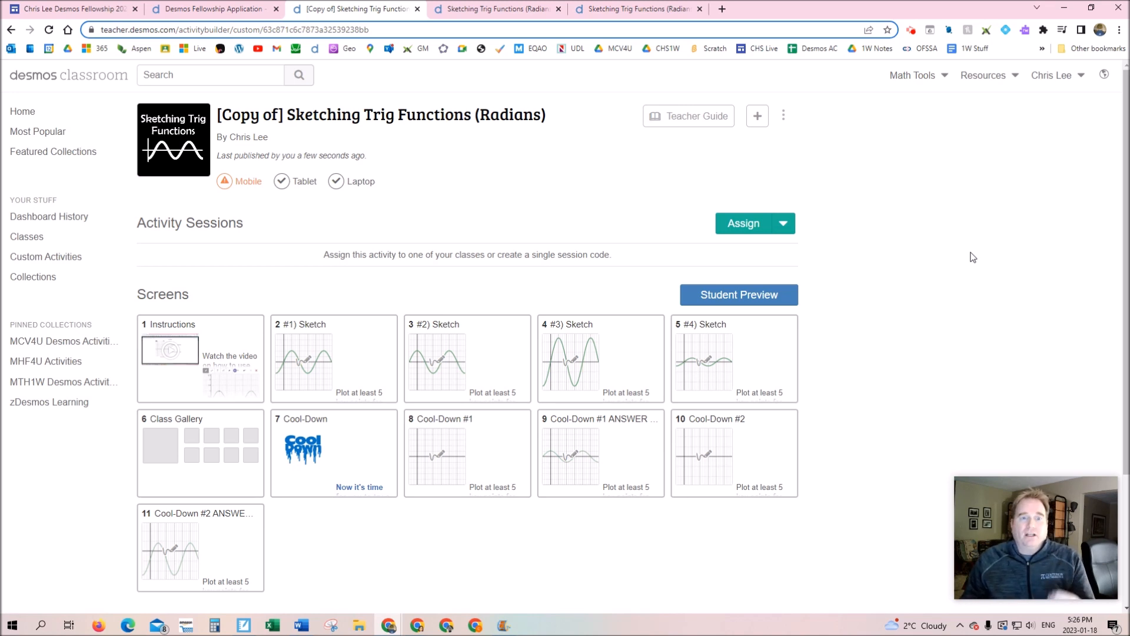
{"action": "mouse_move", "coordinate": [895, 262]}
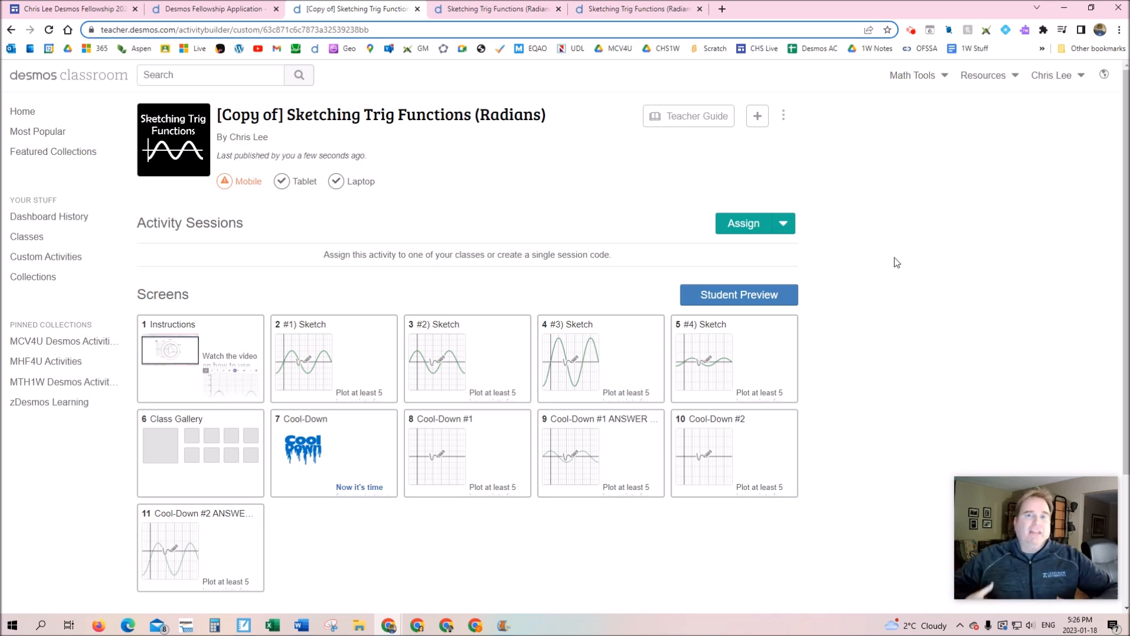